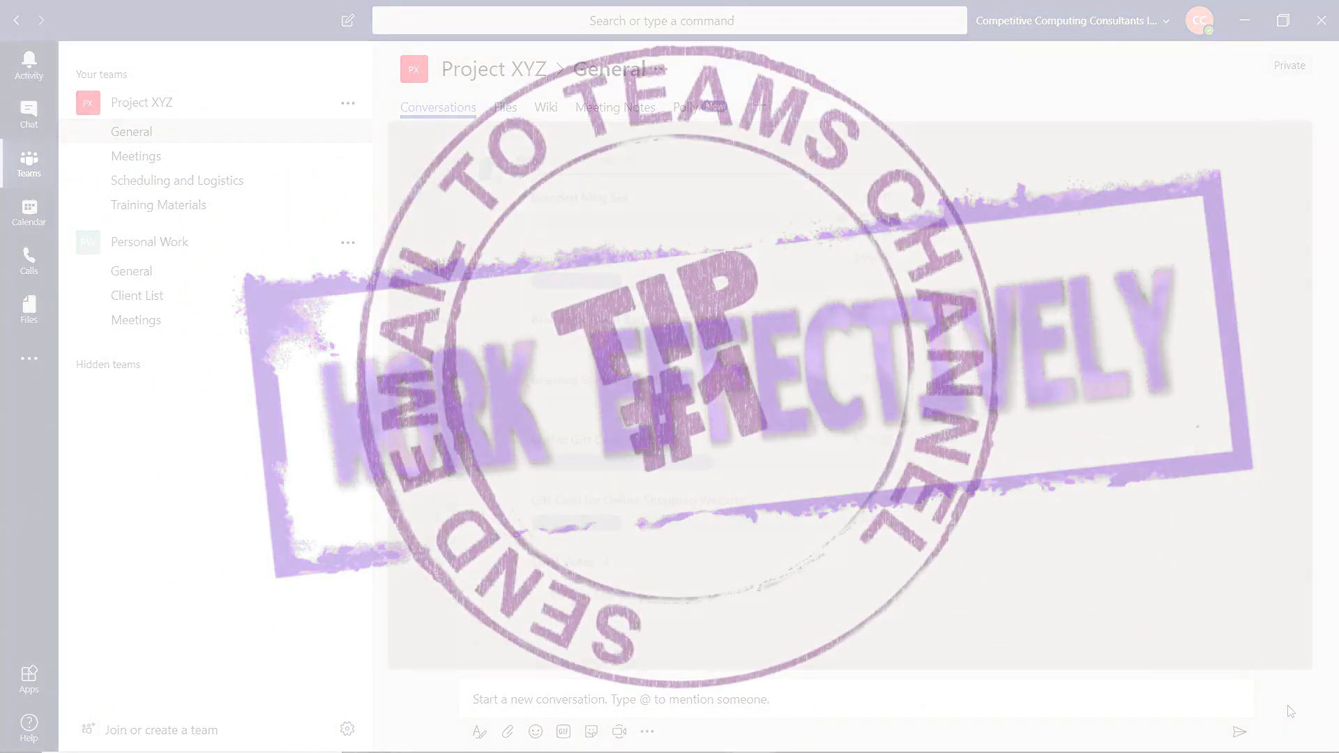
- Open Project XYZ's Scheduling and Logistics channel and type 'm Dorothy -'
left_click(177, 180)
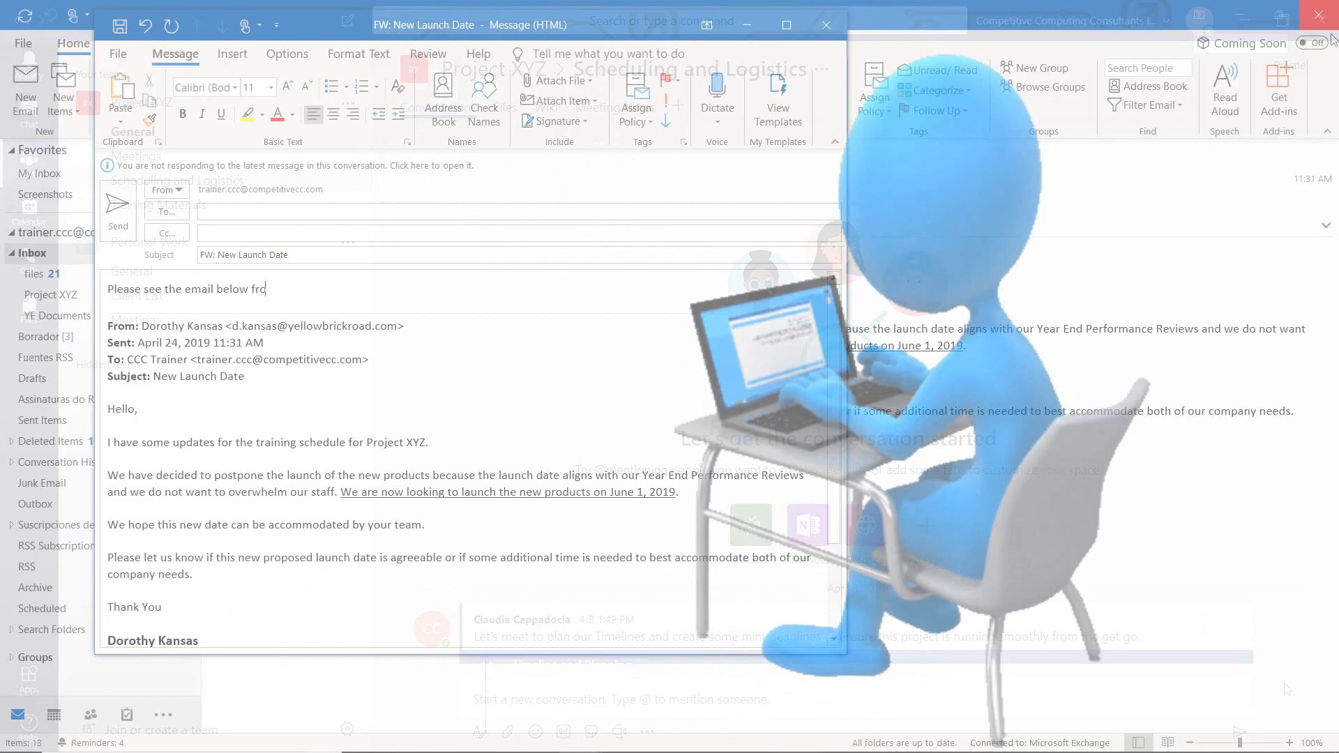
type("m Dorothy -")
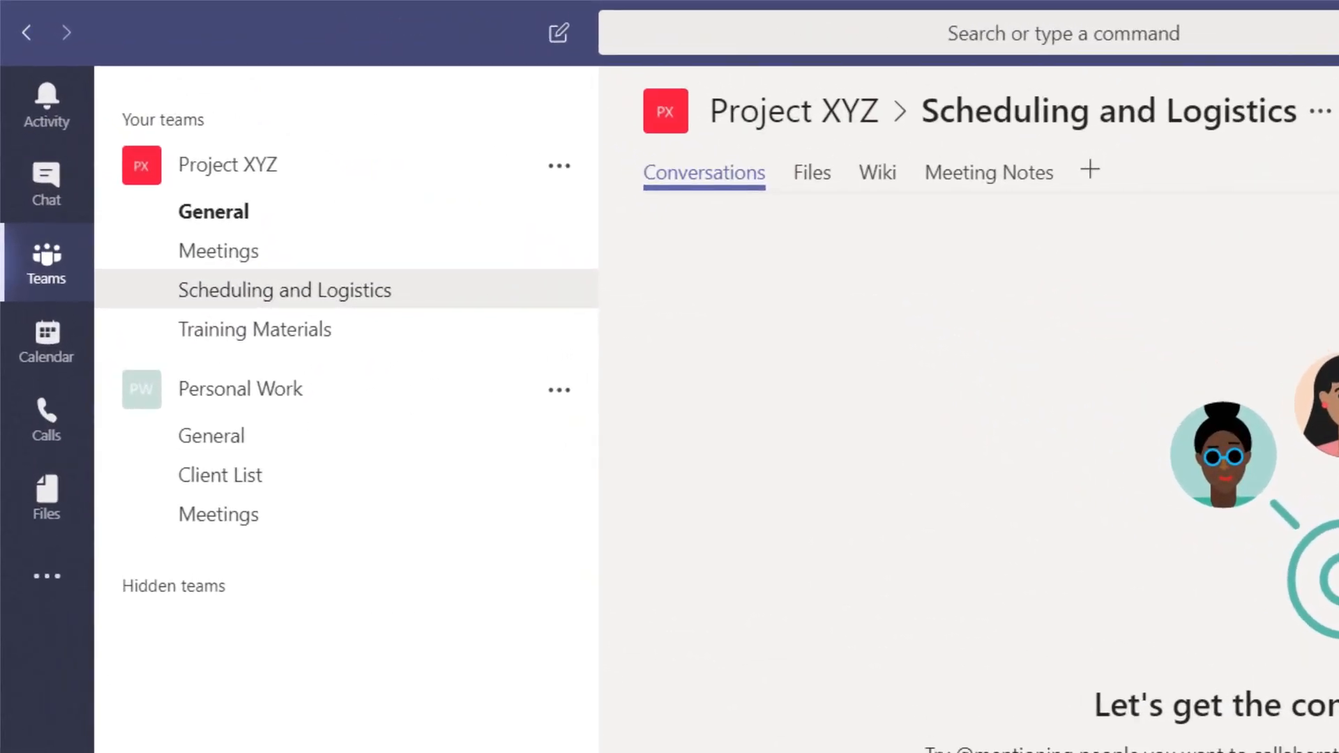
mouse_move(569, 311)
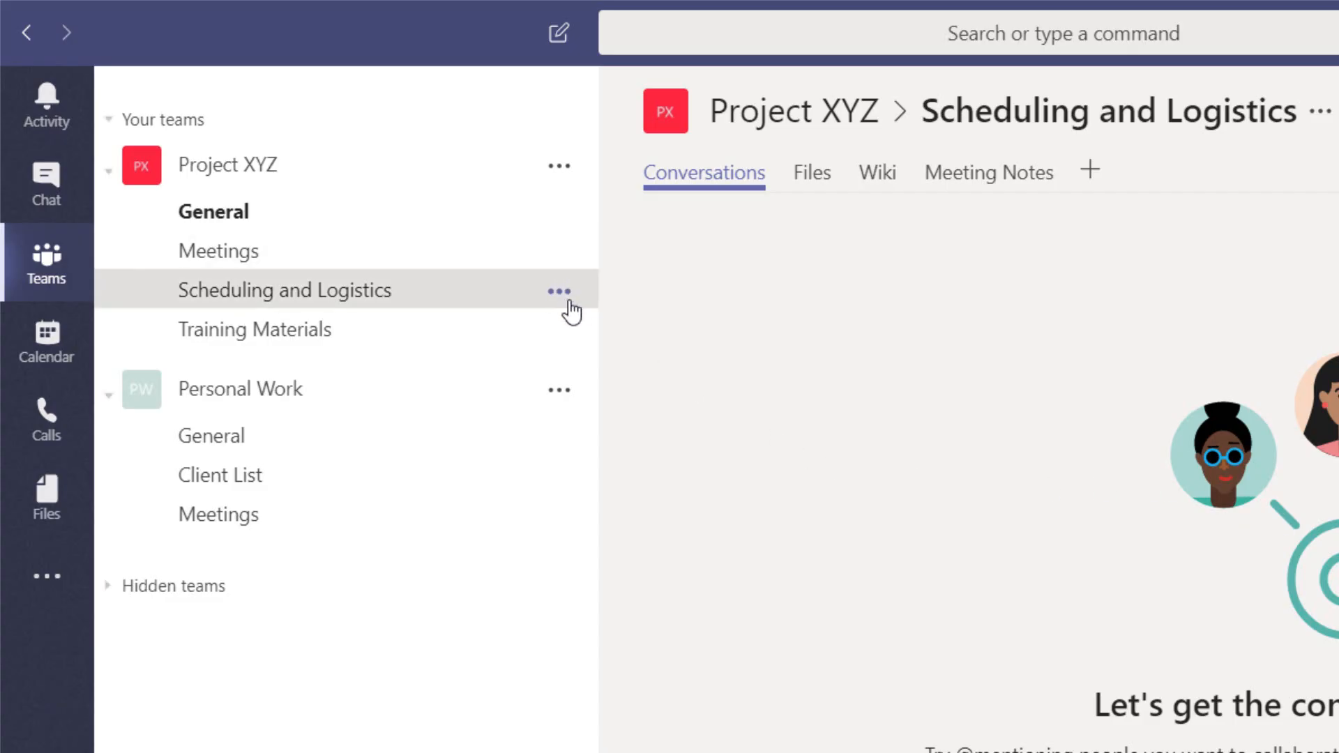
- Get the channel's email address, then post a thank-you reply signed 'Best' to the forwarded email
left_click(558, 290)
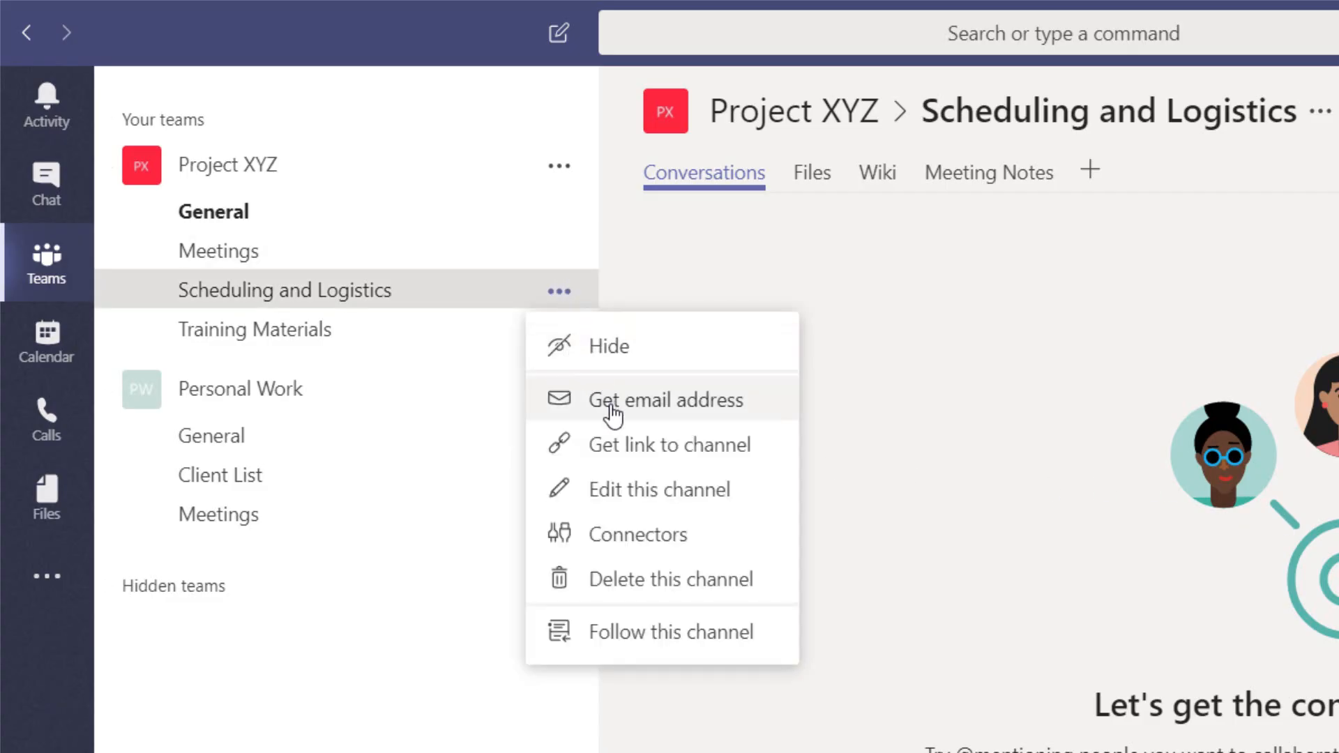
left_click(665, 400)
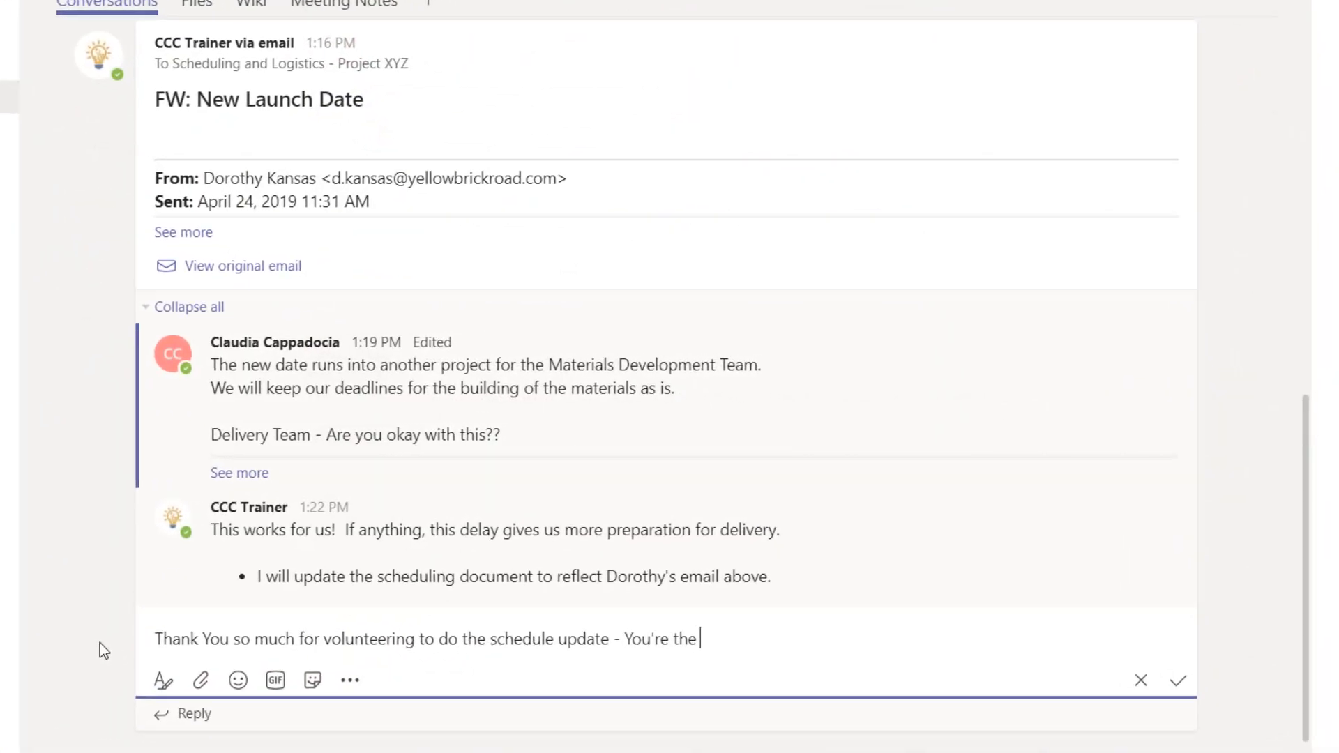
type("Best!")
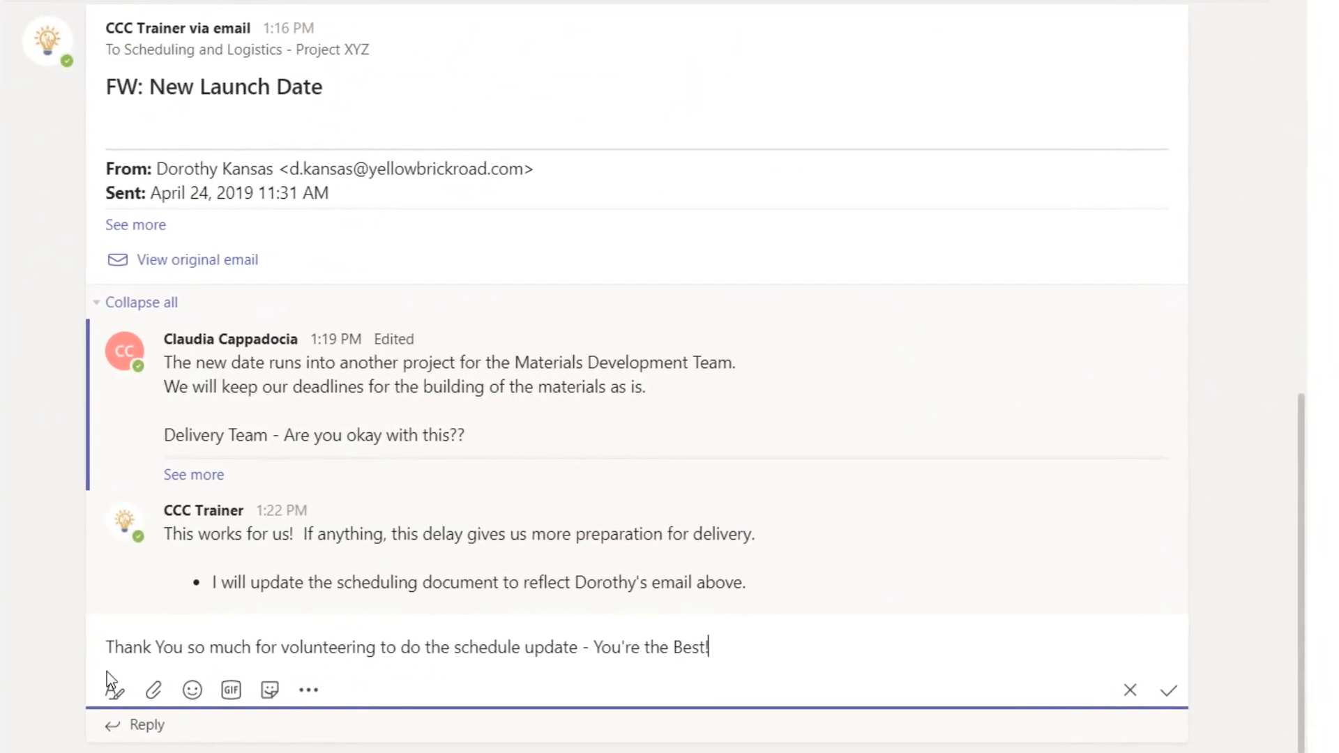
left_click(1168, 689)
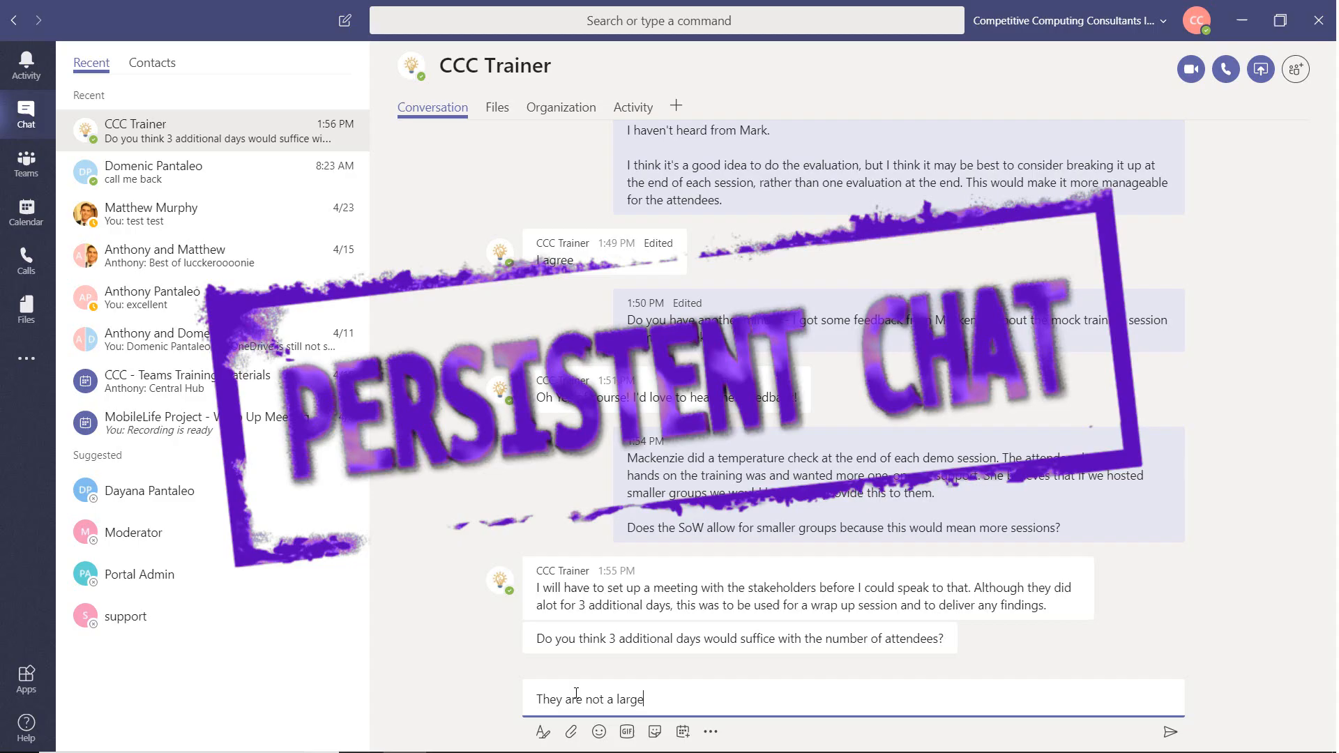
- Reply 'Of course, that makes sense' to CCC Trainer and bookmark the Hey Buddy budget message
type("group, so I believe it")
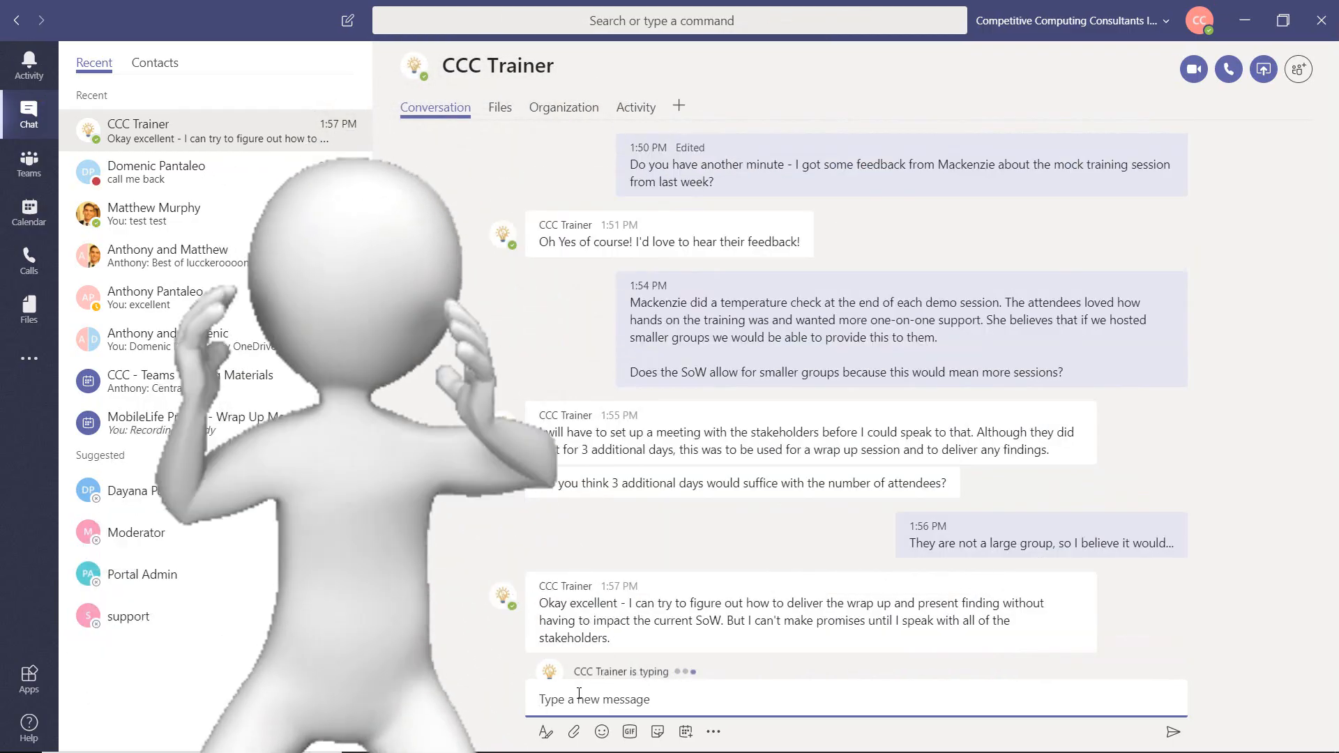
type("Of course, that makes sense")
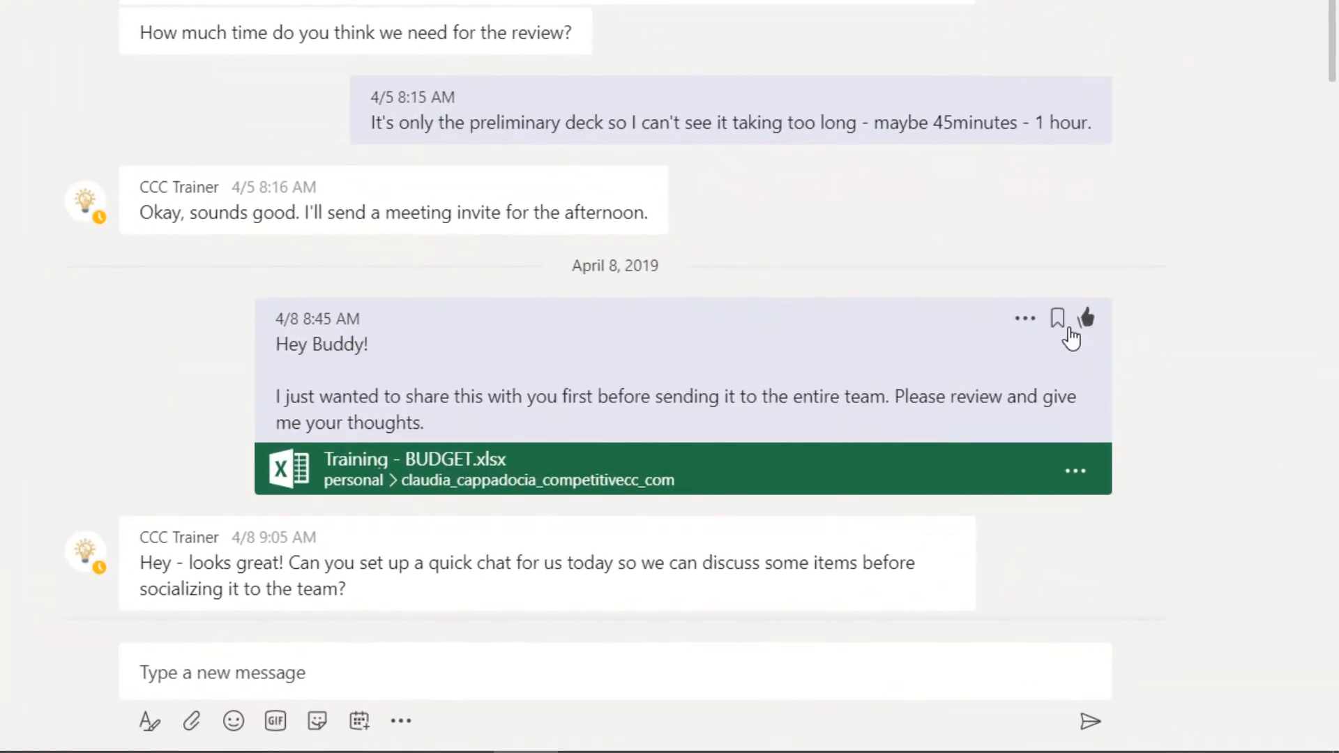
left_click(1056, 318)
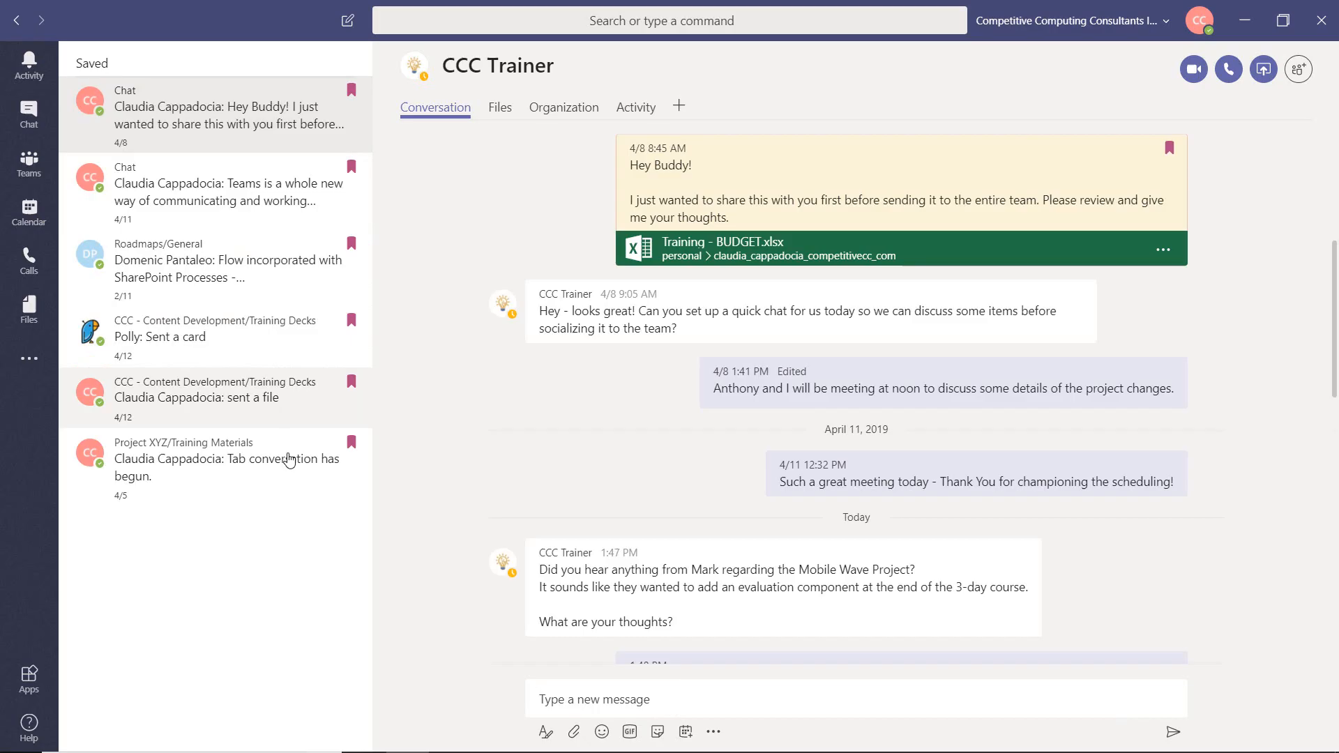
mouse_move(294, 293)
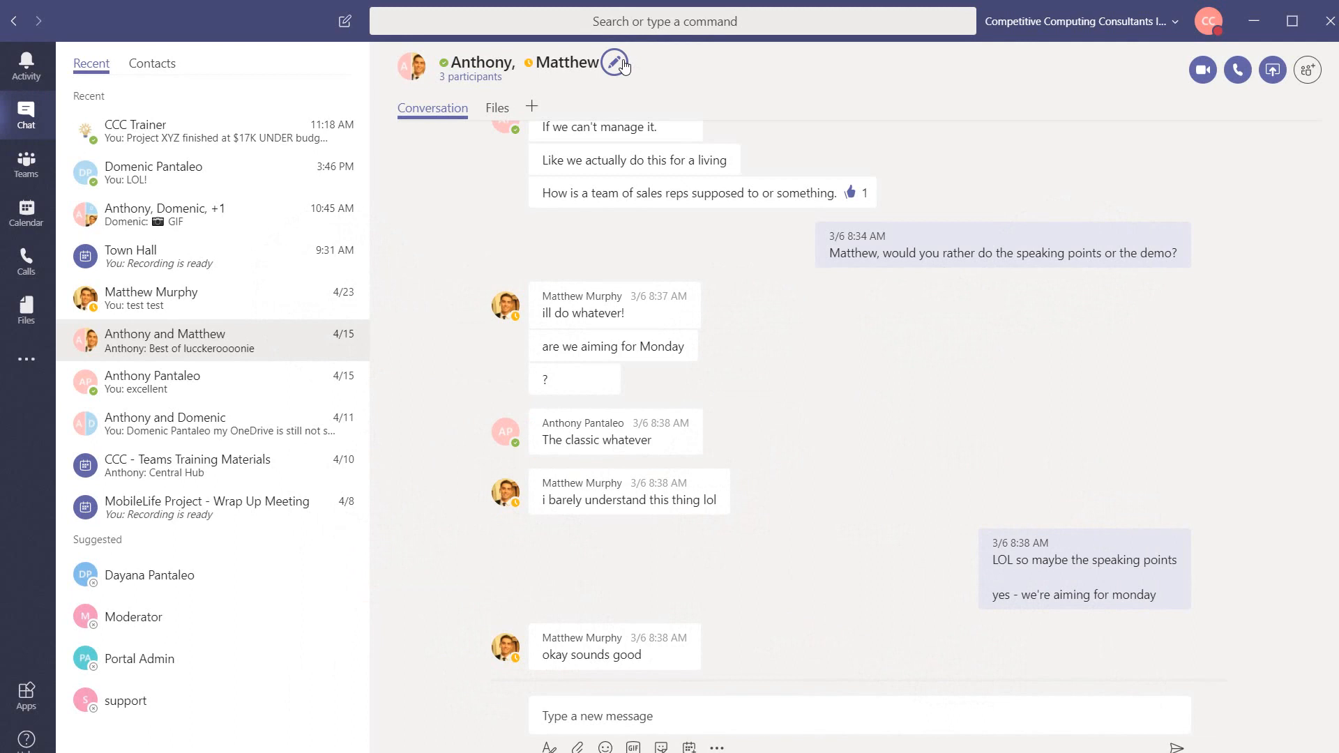
- Edit the Anthony and Matthew group chat's name and save it
left_click(615, 62)
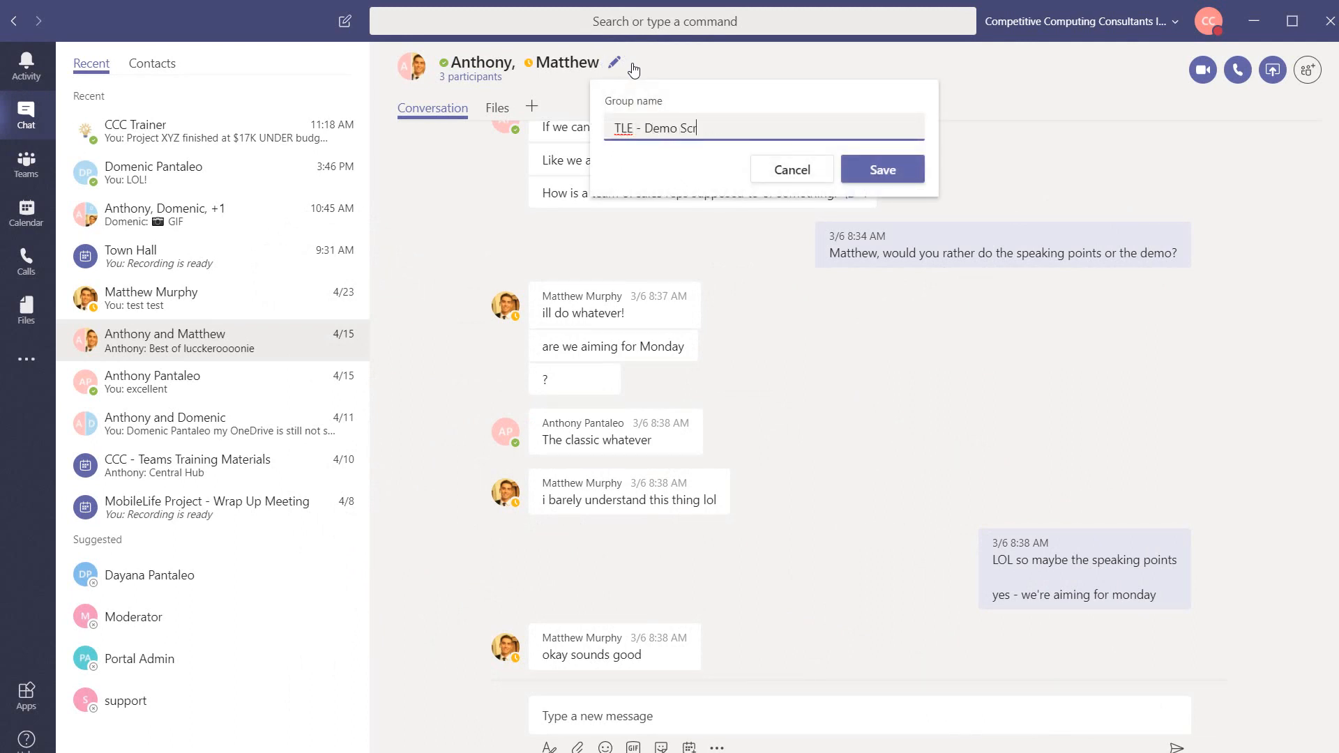
left_click(882, 168)
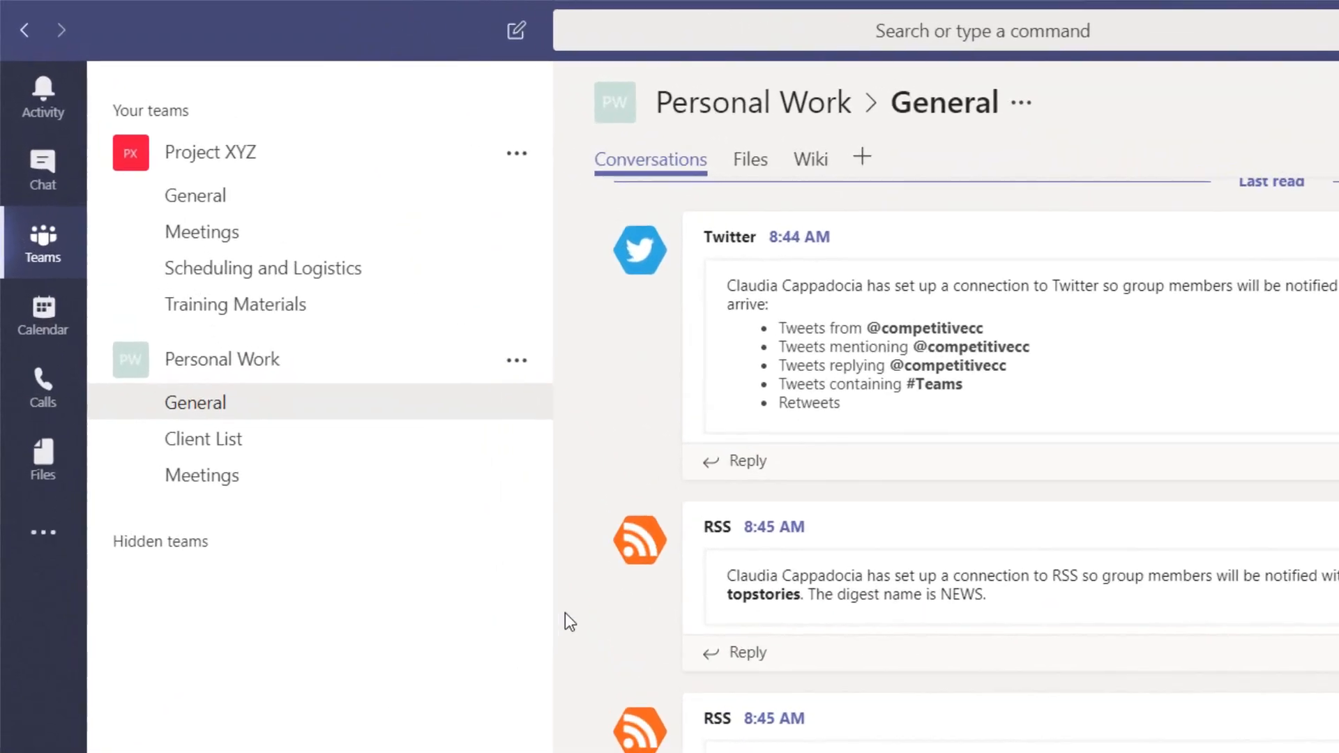
left_click(544, 427)
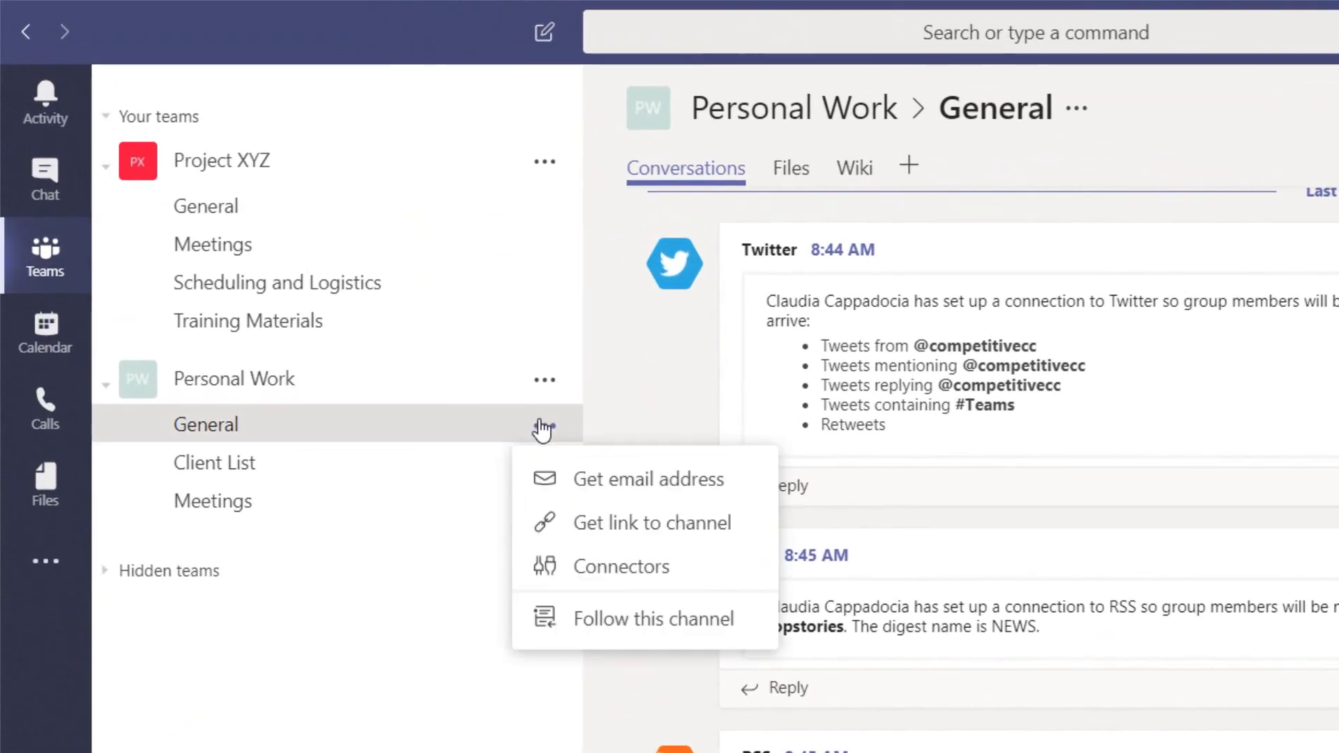
left_click(622, 567)
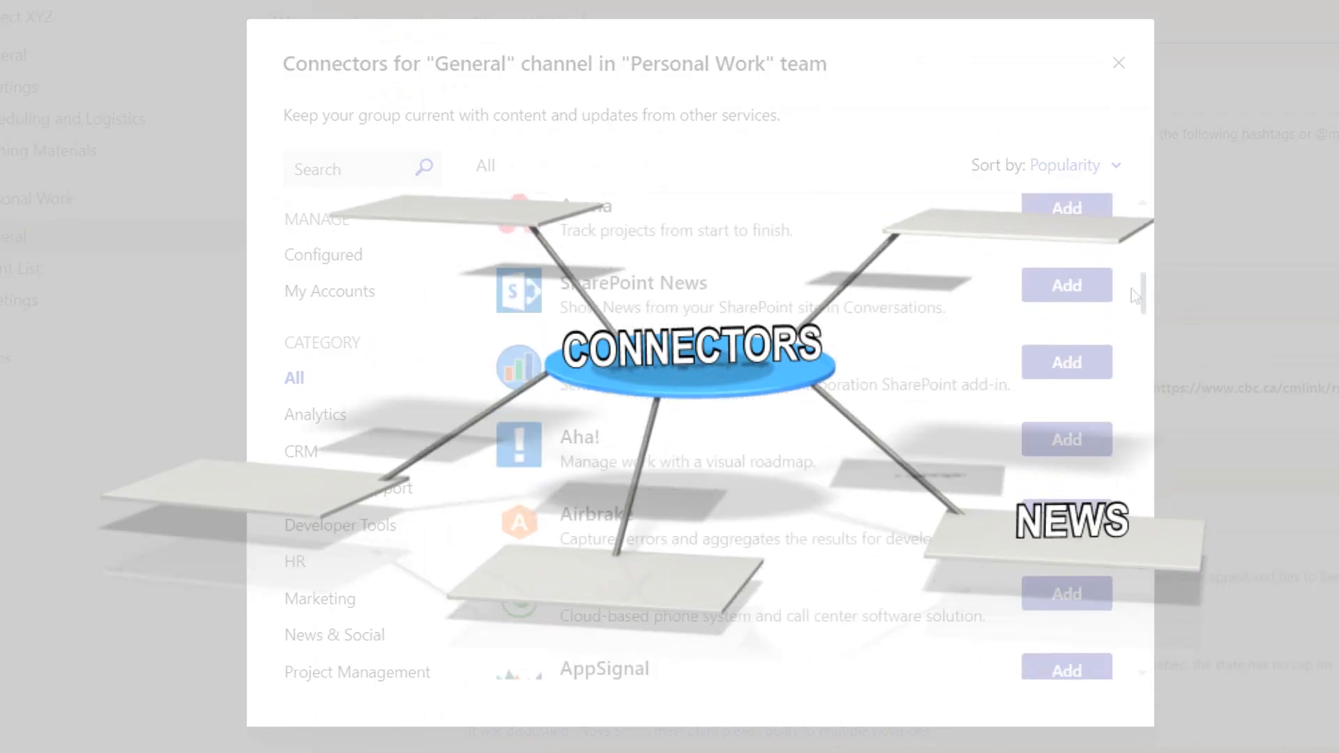
scroll("down", 3)
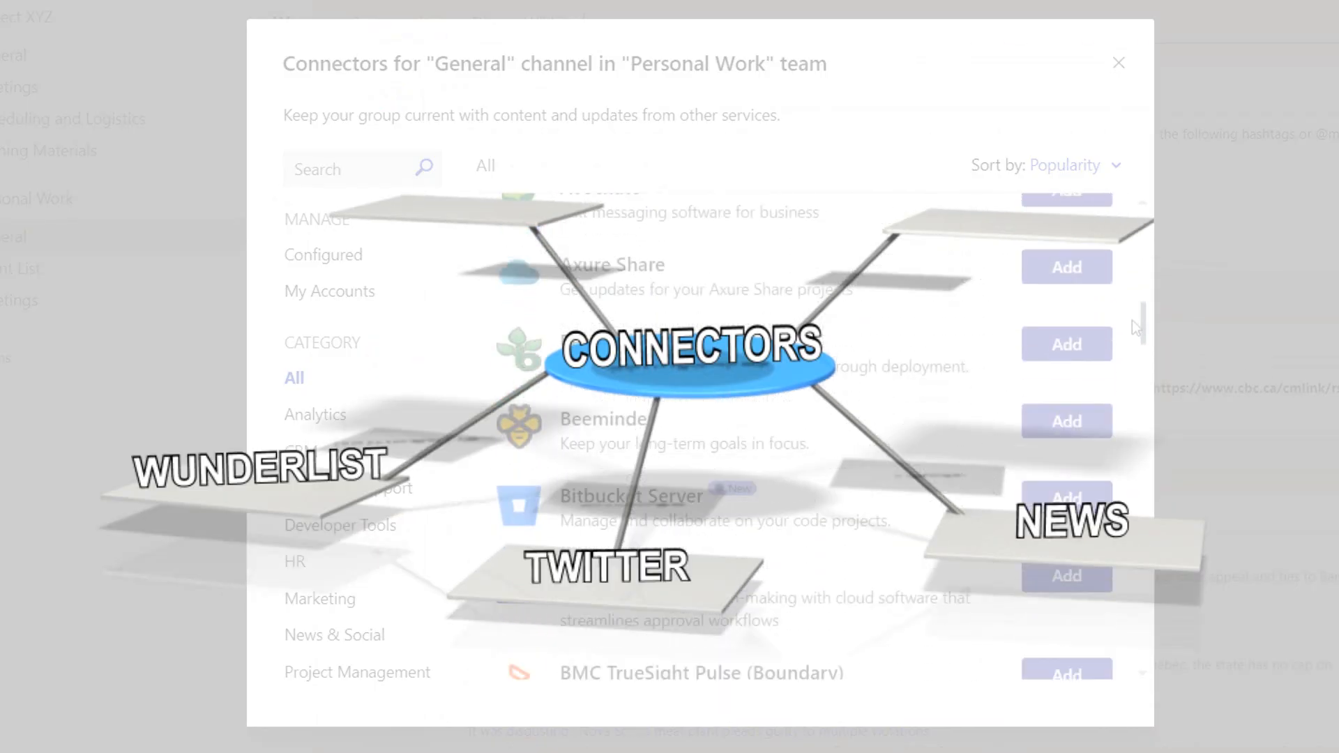
scroll("down", 3)
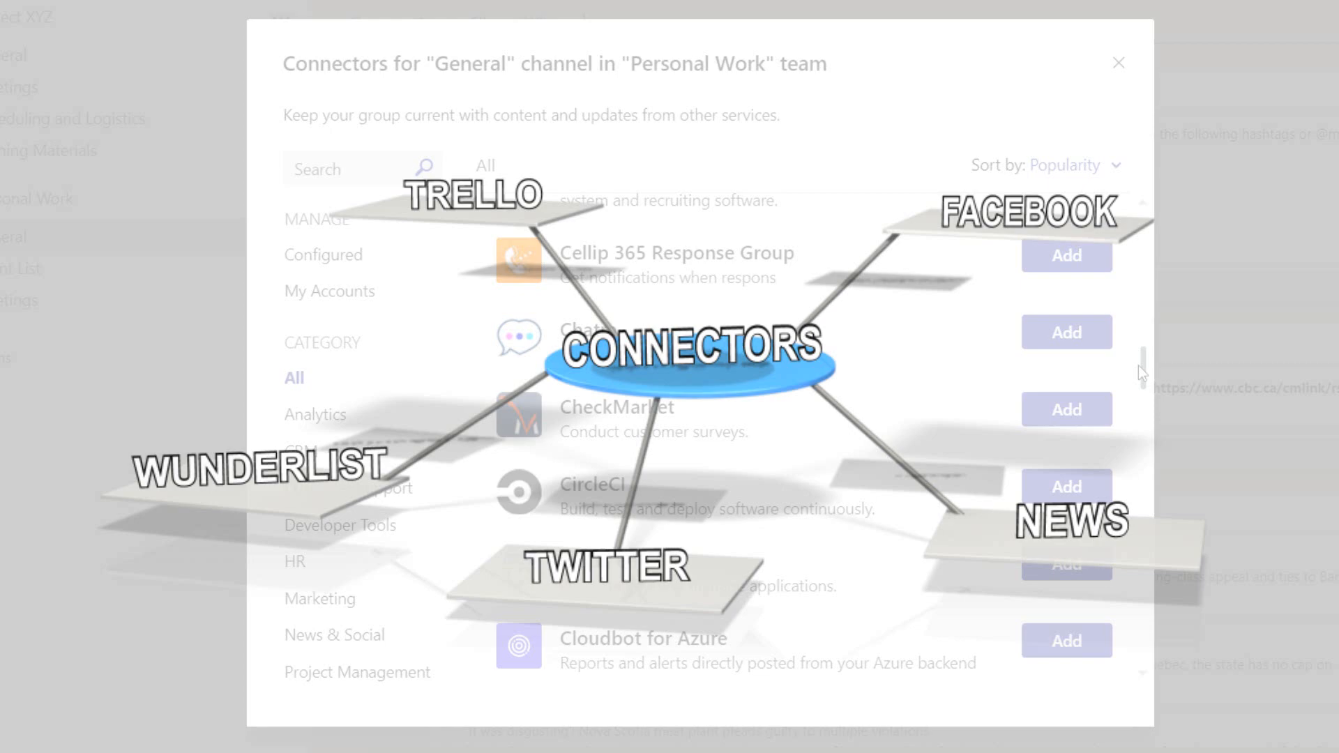
scroll("down", 3)
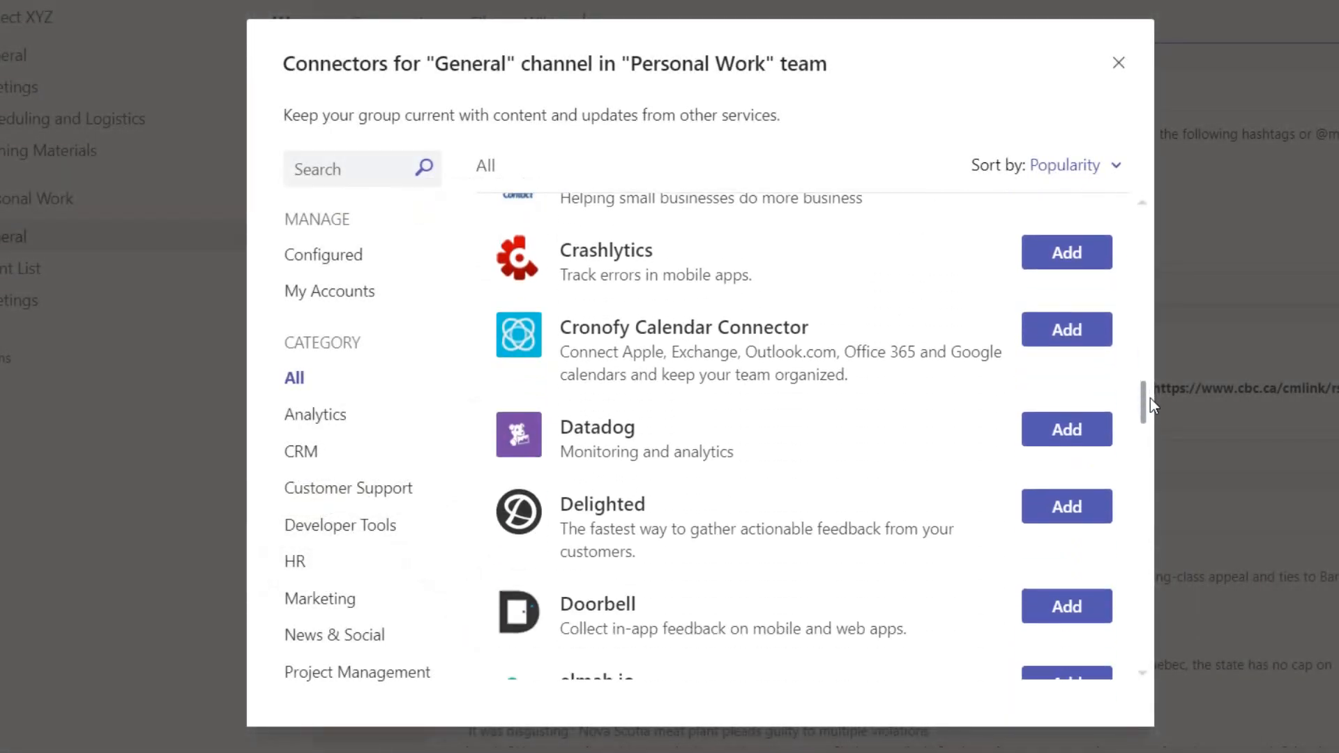
left_click(1118, 61)
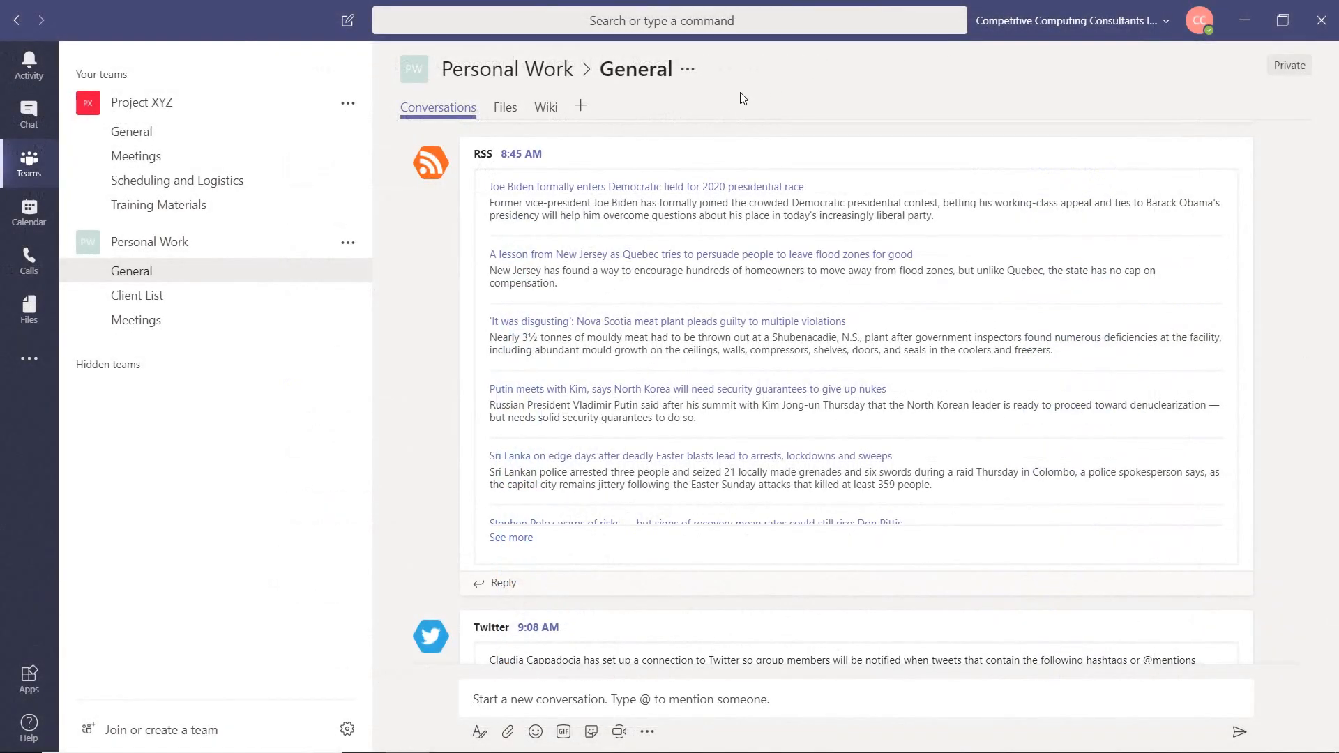
mouse_move(647, 554)
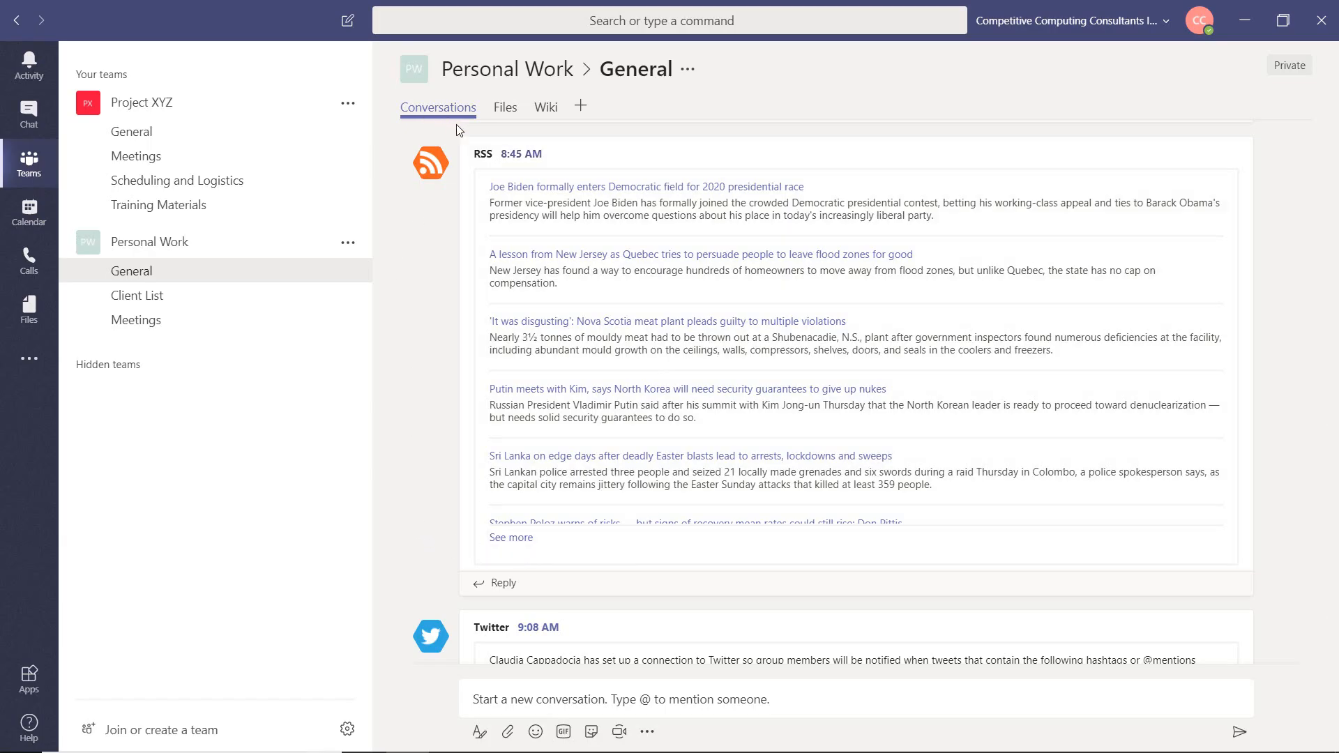
mouse_move(442, 132)
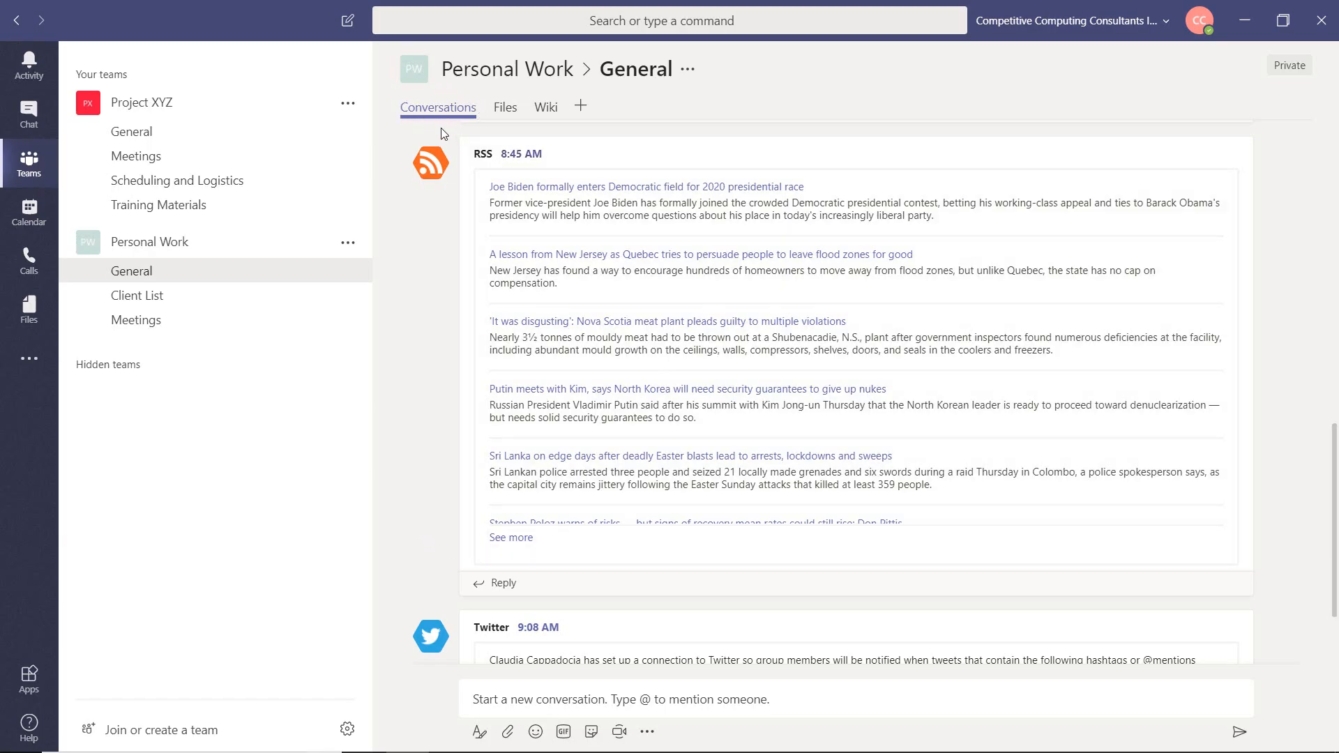
left_click(29, 209)
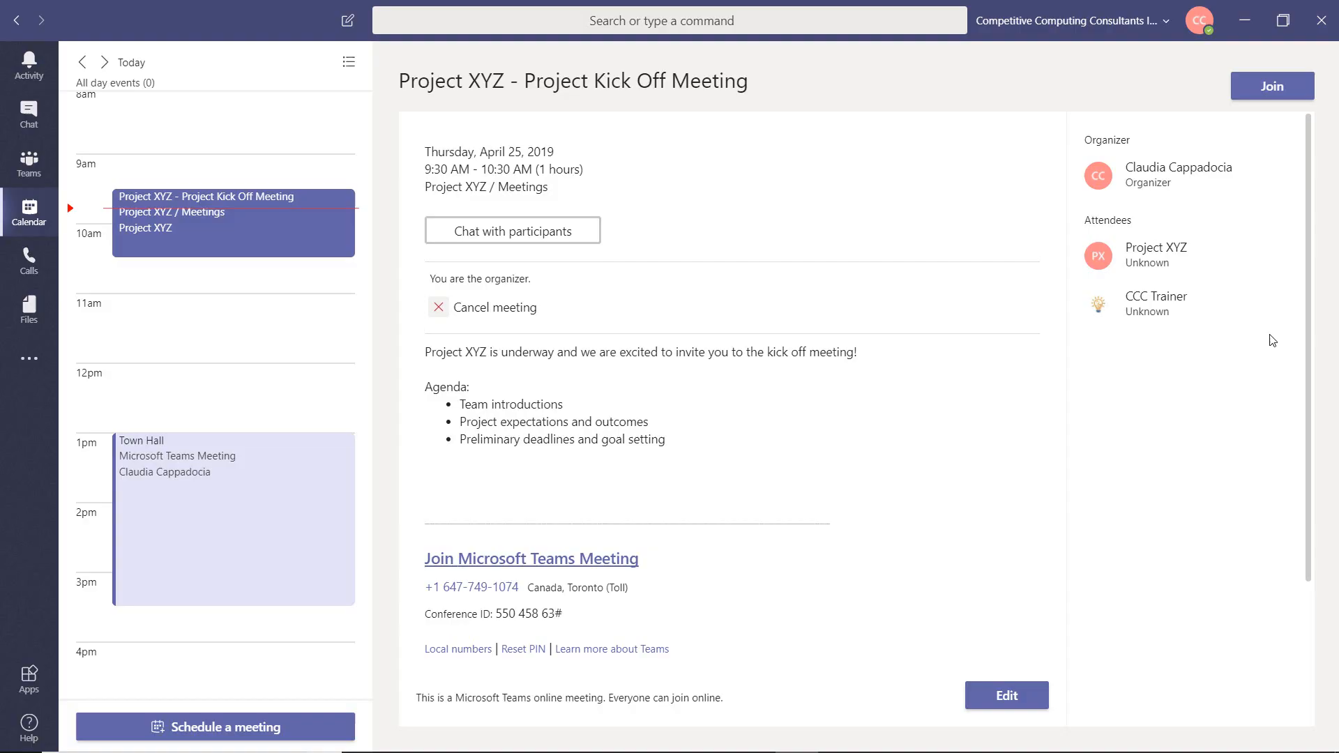
- Join and end the Project Kick Off Meeting, then open its recording in Microsoft Stream
left_click(1271, 85)
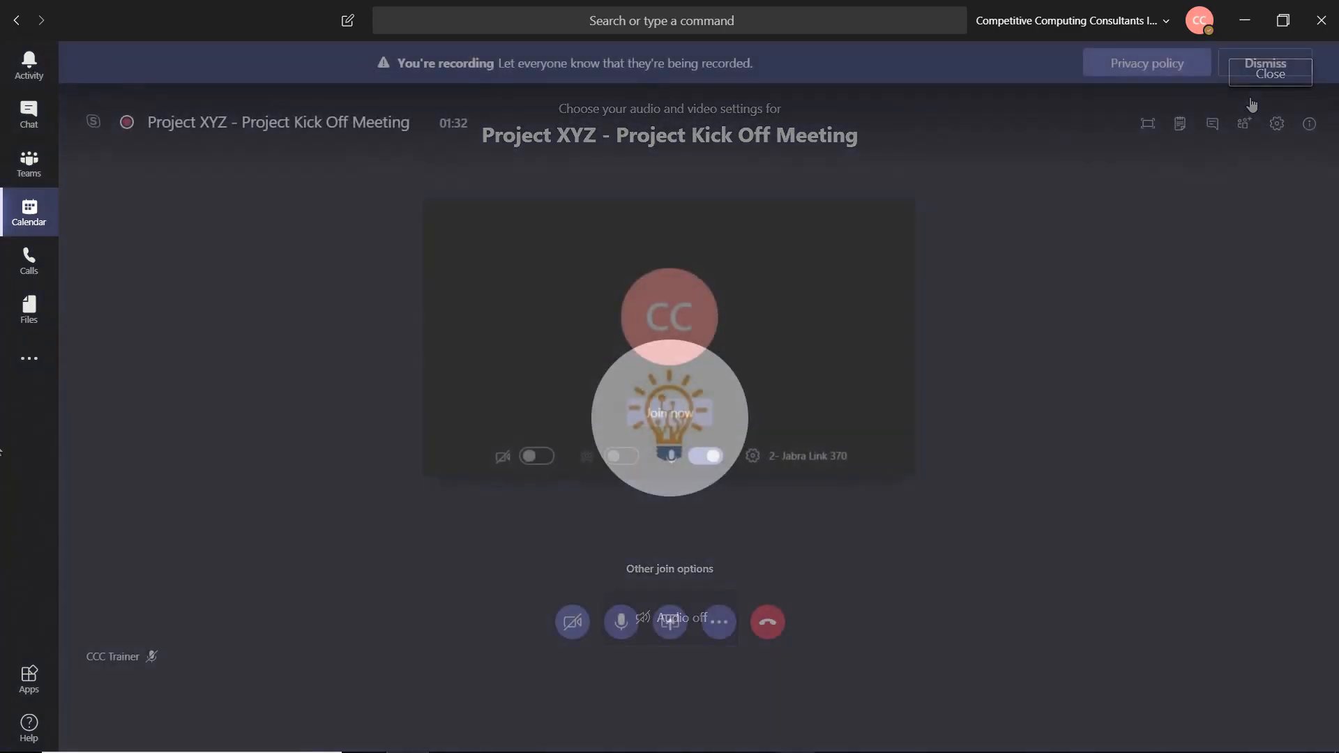
left_click(668, 412)
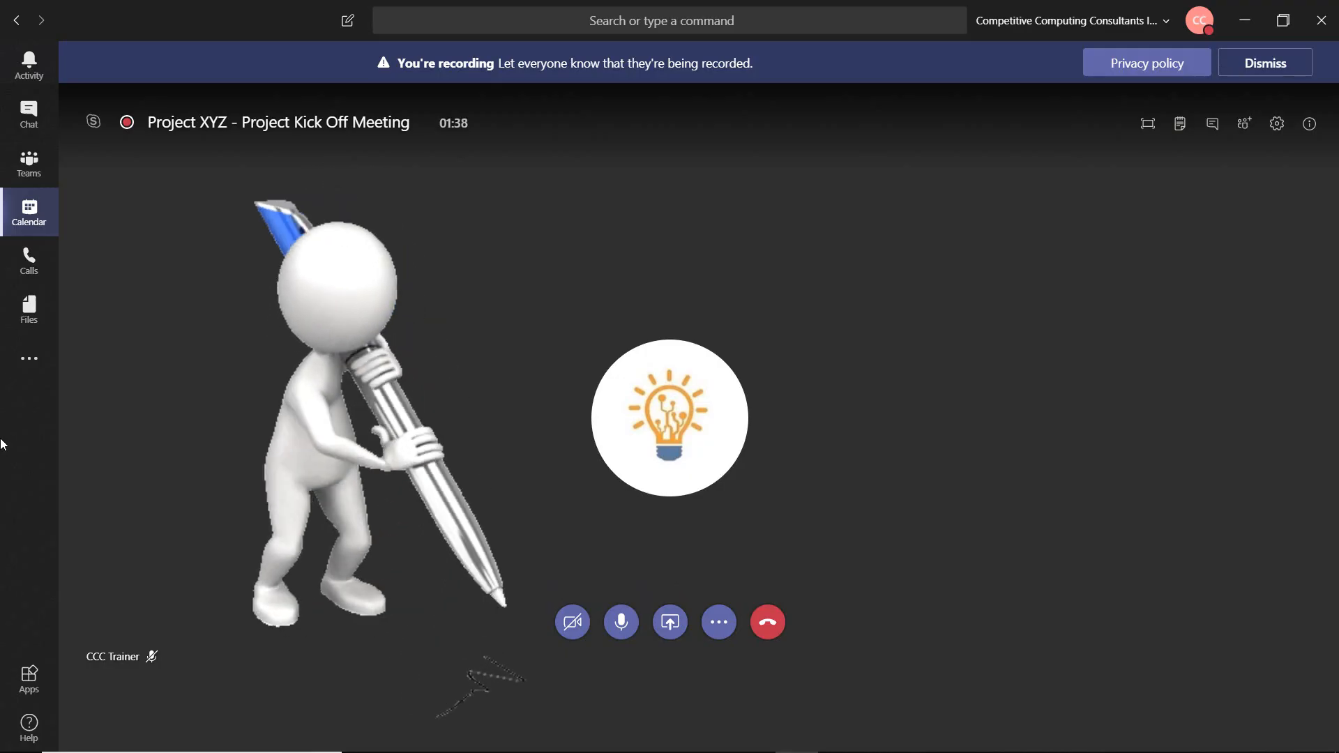
left_click(767, 622)
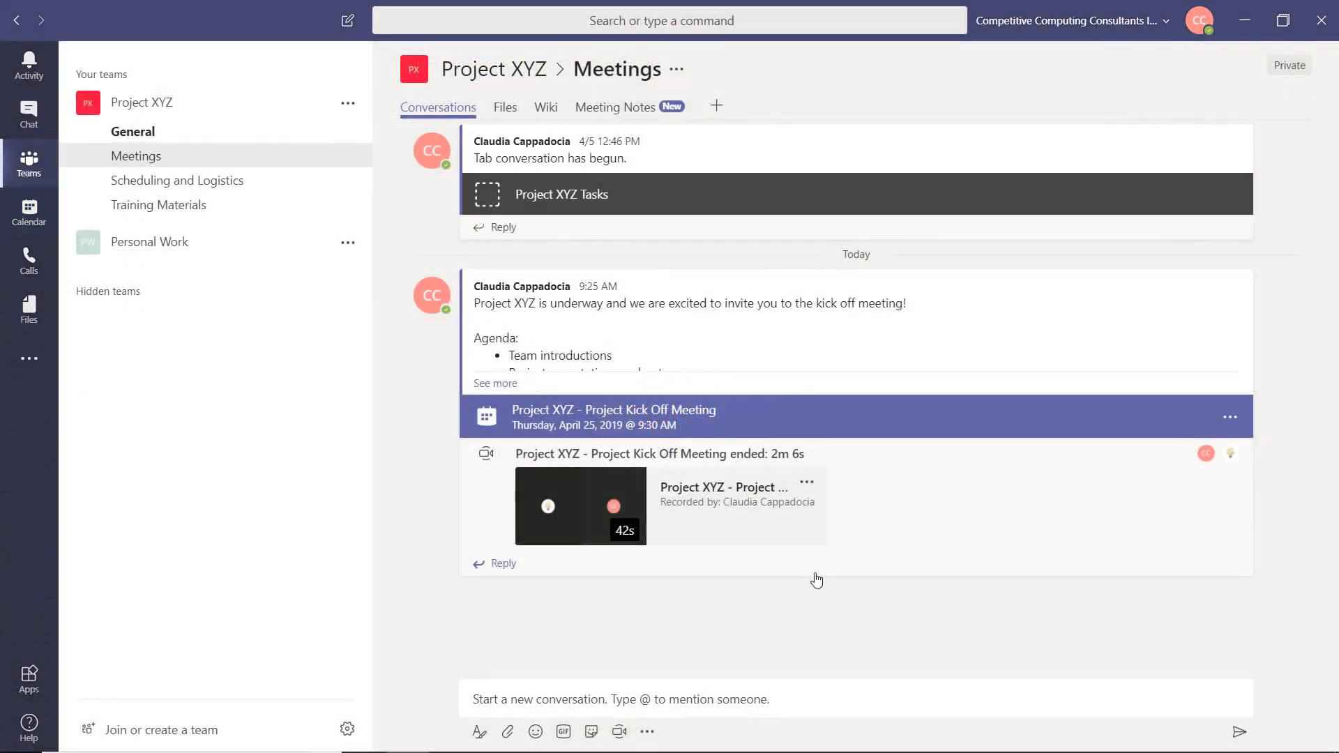
left_click(806, 482)
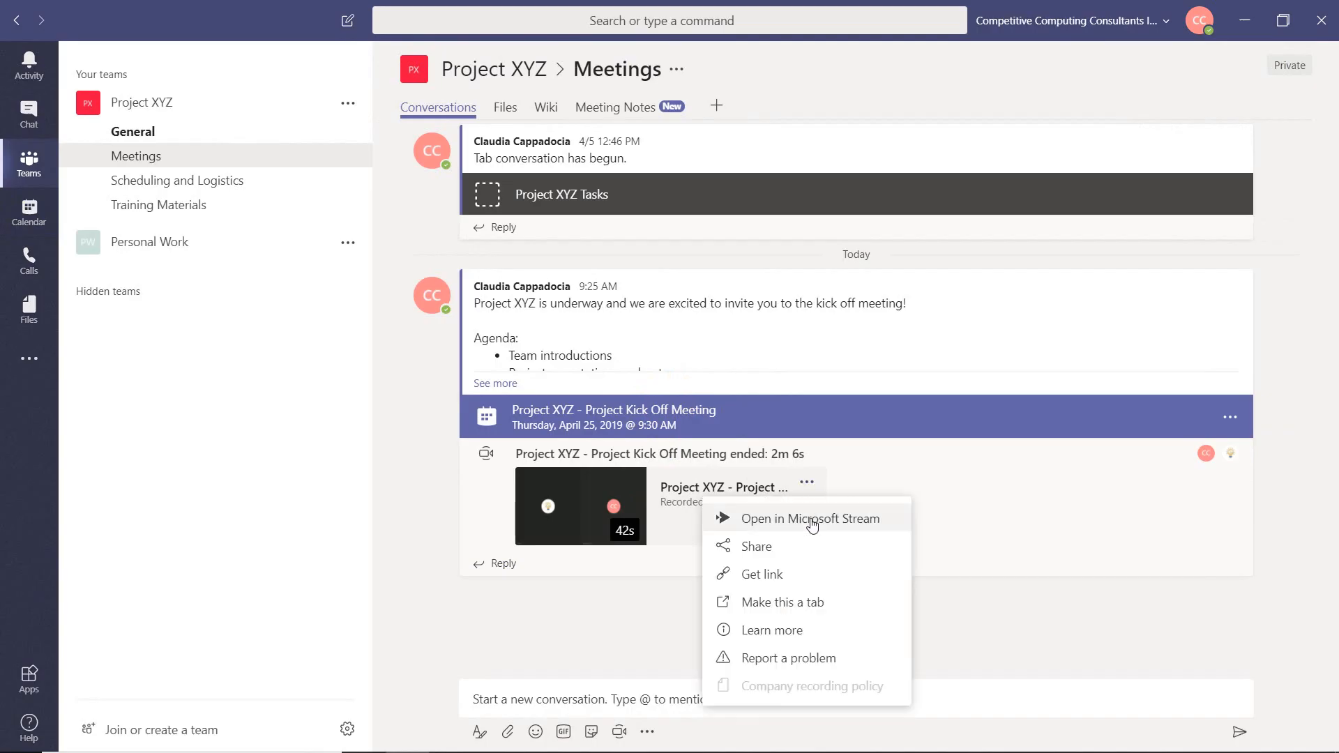
left_click(810, 518)
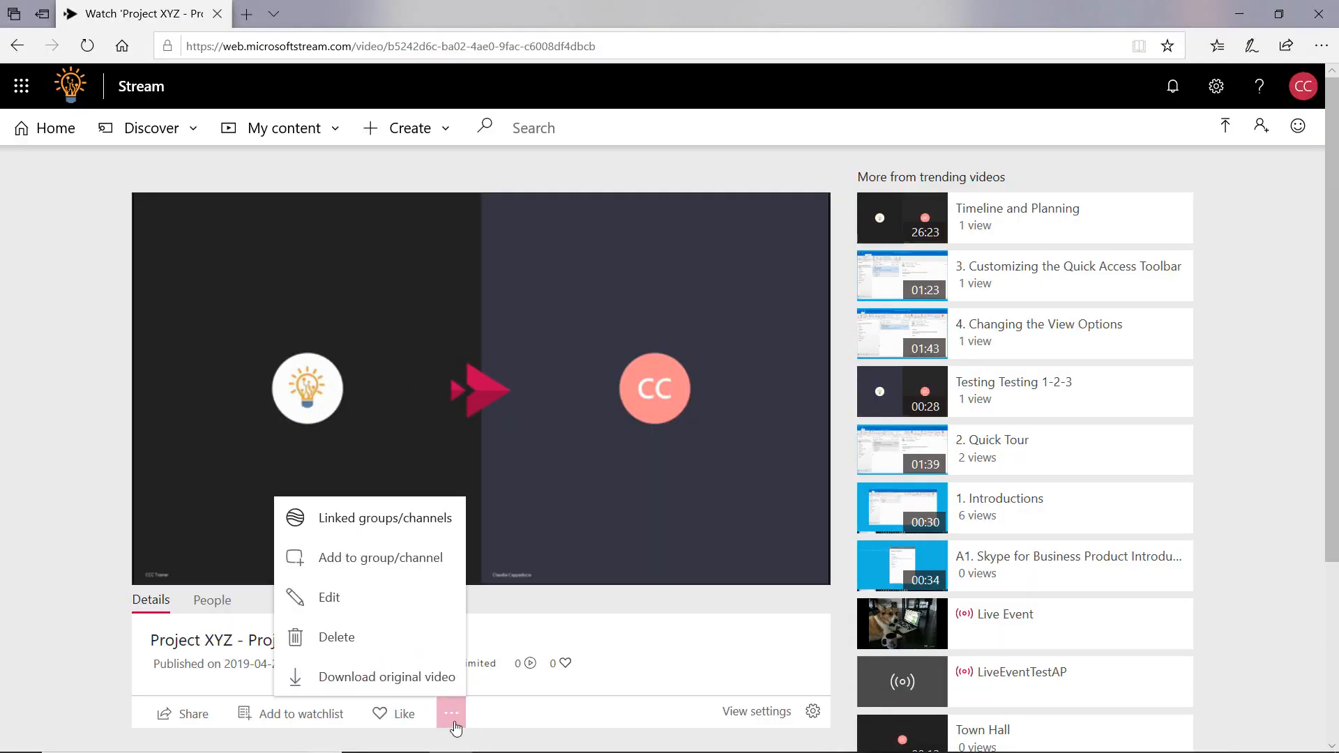
- Set the recording's video language to enable captions, save, and open the viewing options
left_click(329, 598)
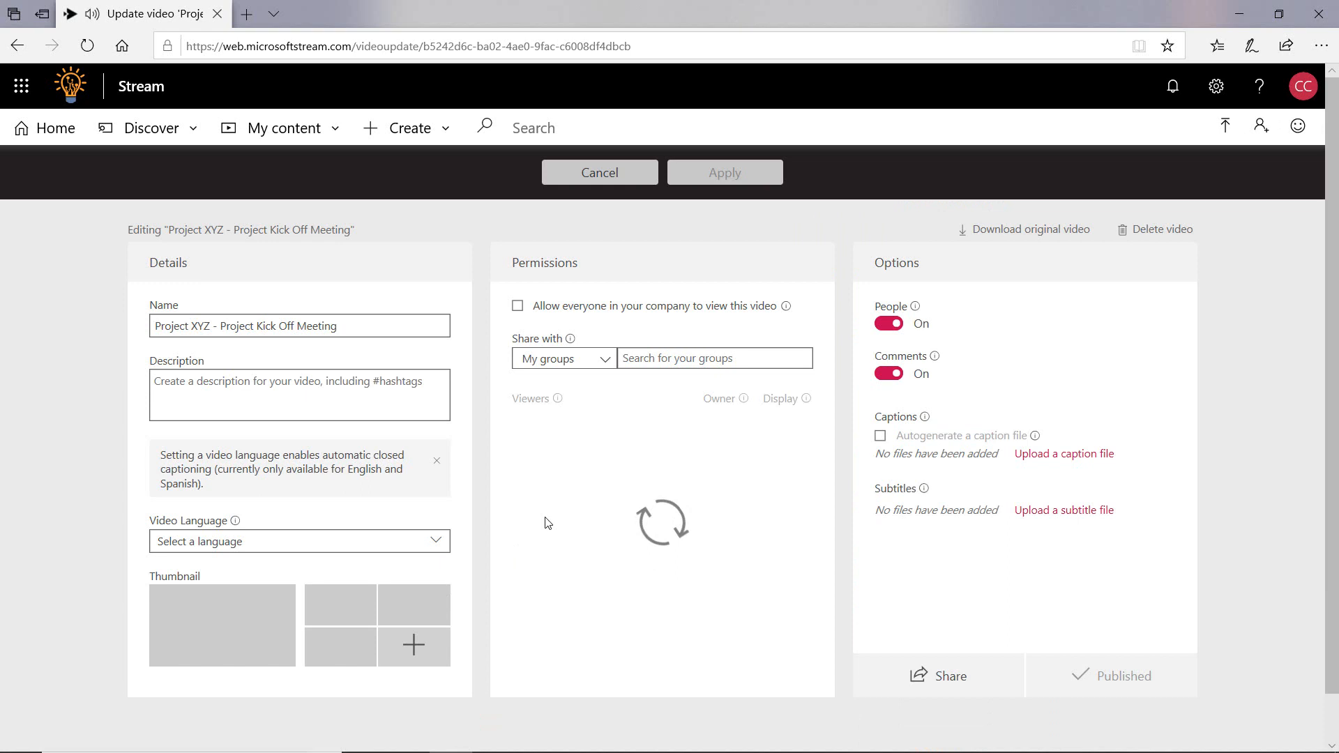
left_click(299, 541)
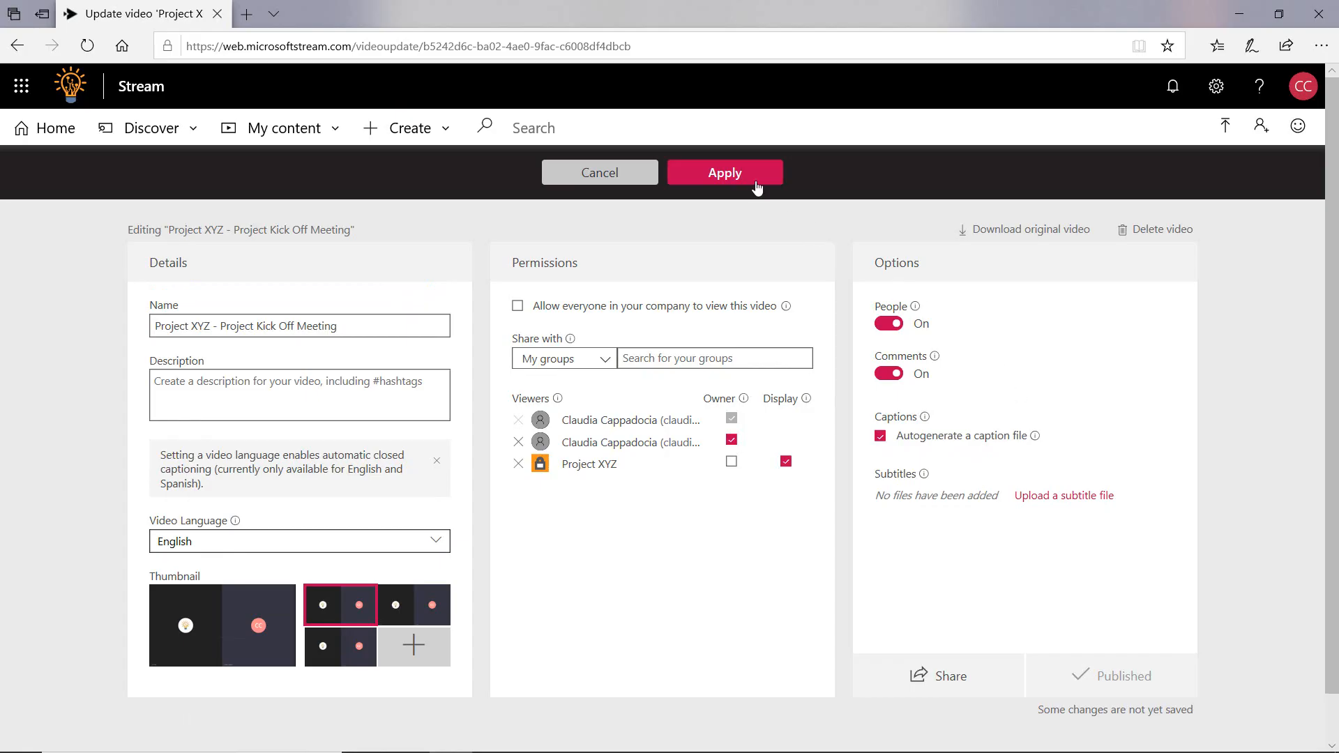
left_click(724, 172)
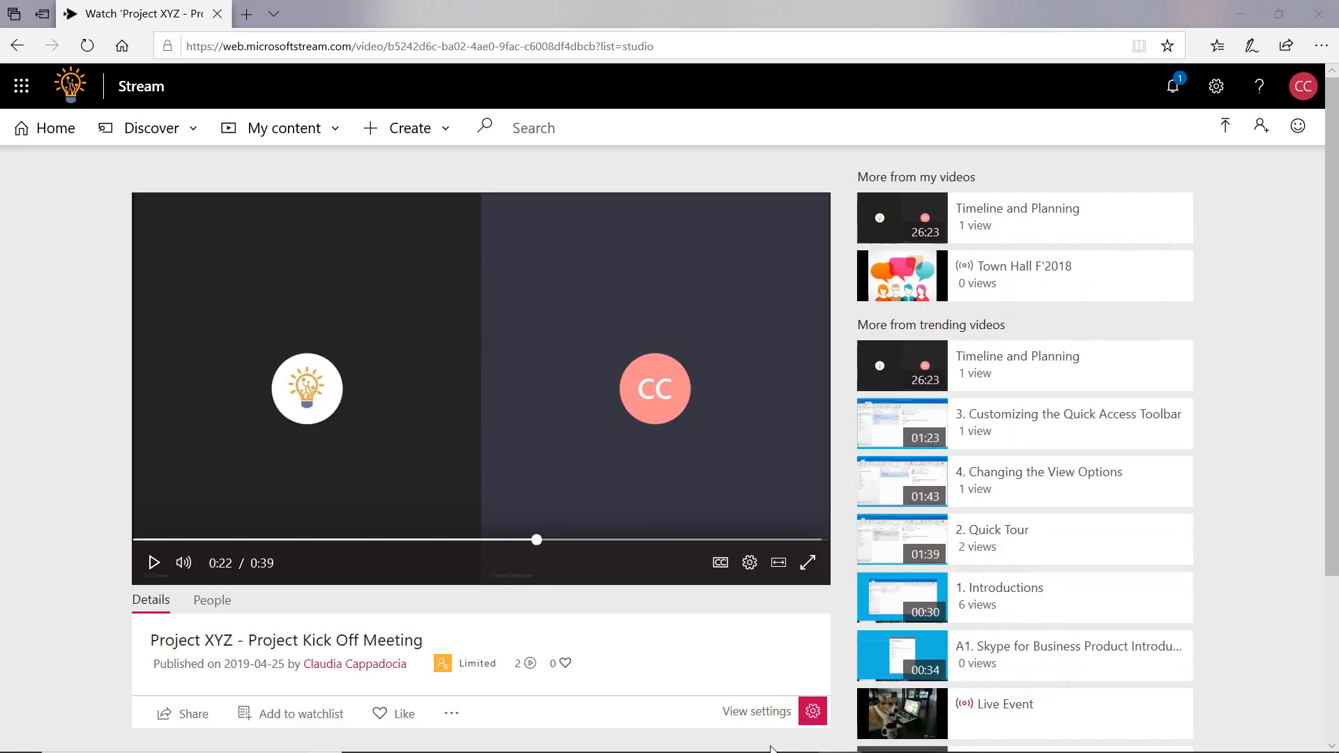
left_click(811, 711)
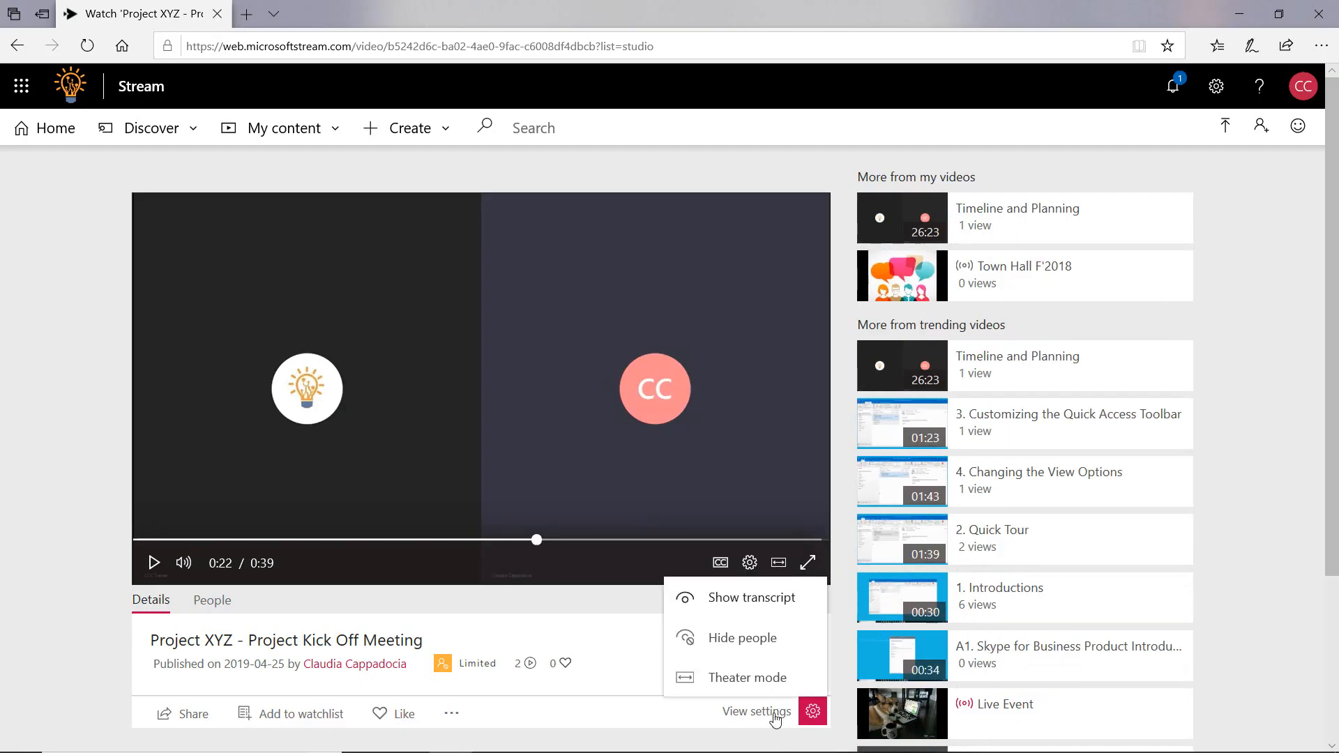
left_click(752, 598)
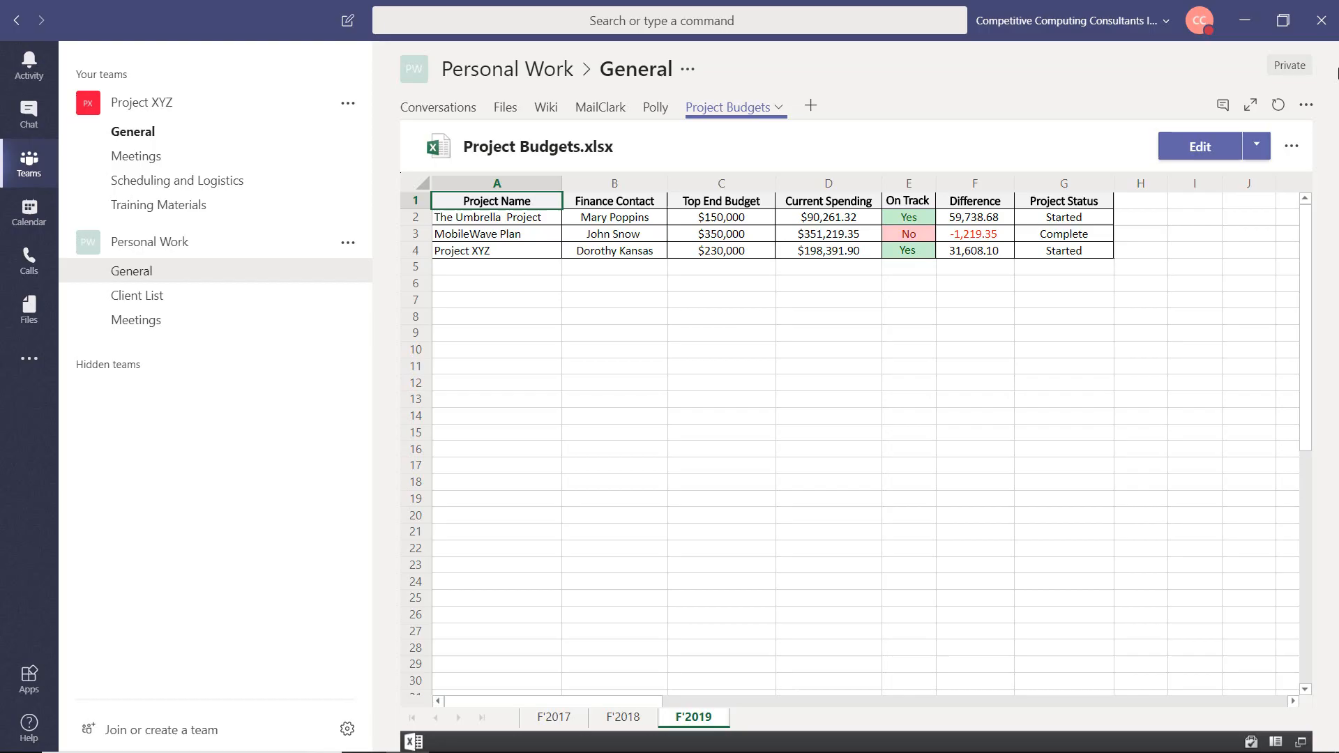
- Open the Polly tab showing the Leadership Conference destination poll results
left_click(655, 107)
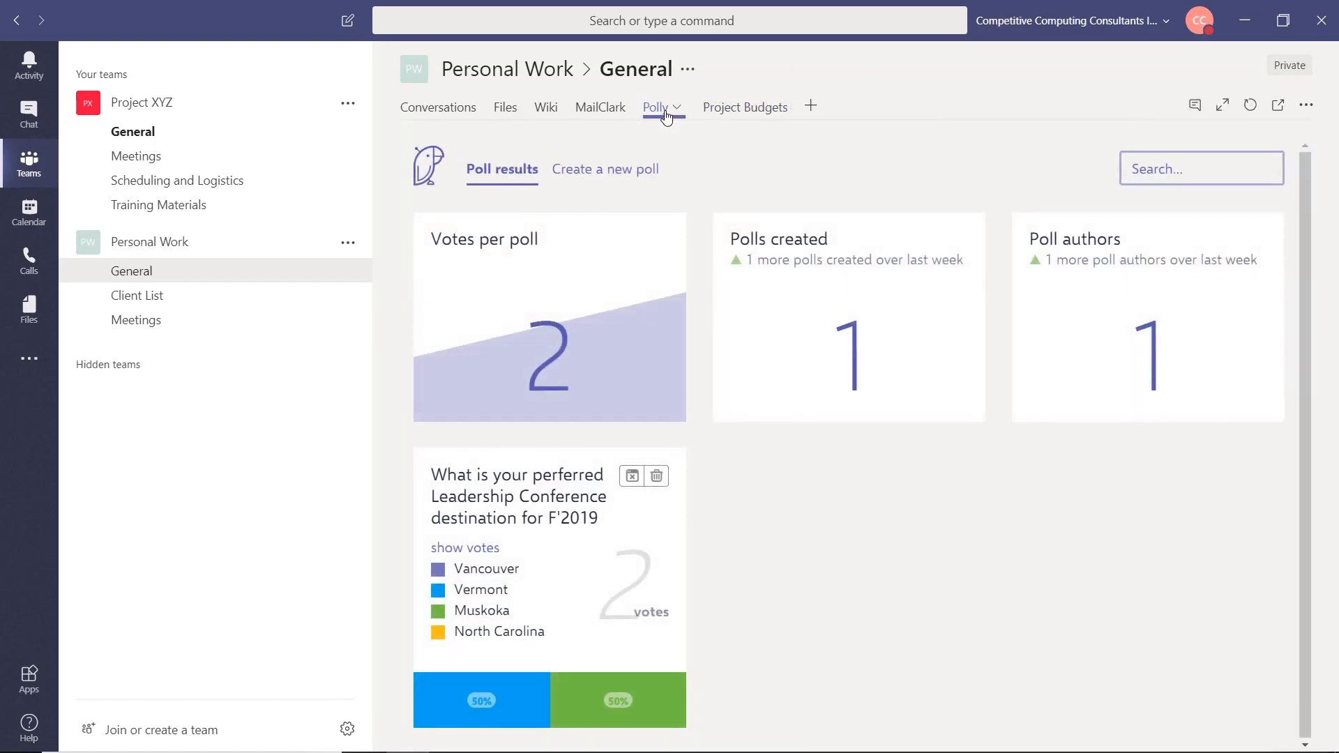
mouse_move(612, 106)
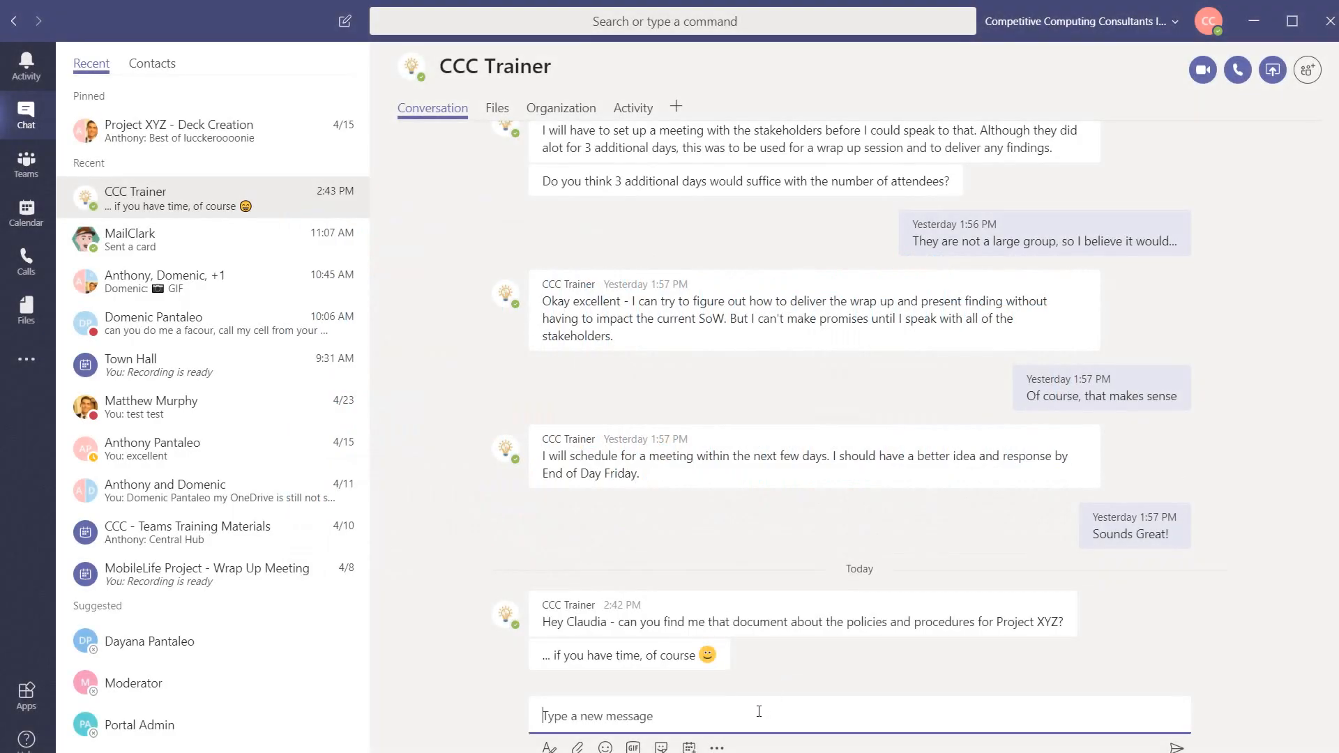
- Reply 'No Problem', open the Company Policies post, then Ctrl+G to Scheduling and Logistics
type("No Problem")
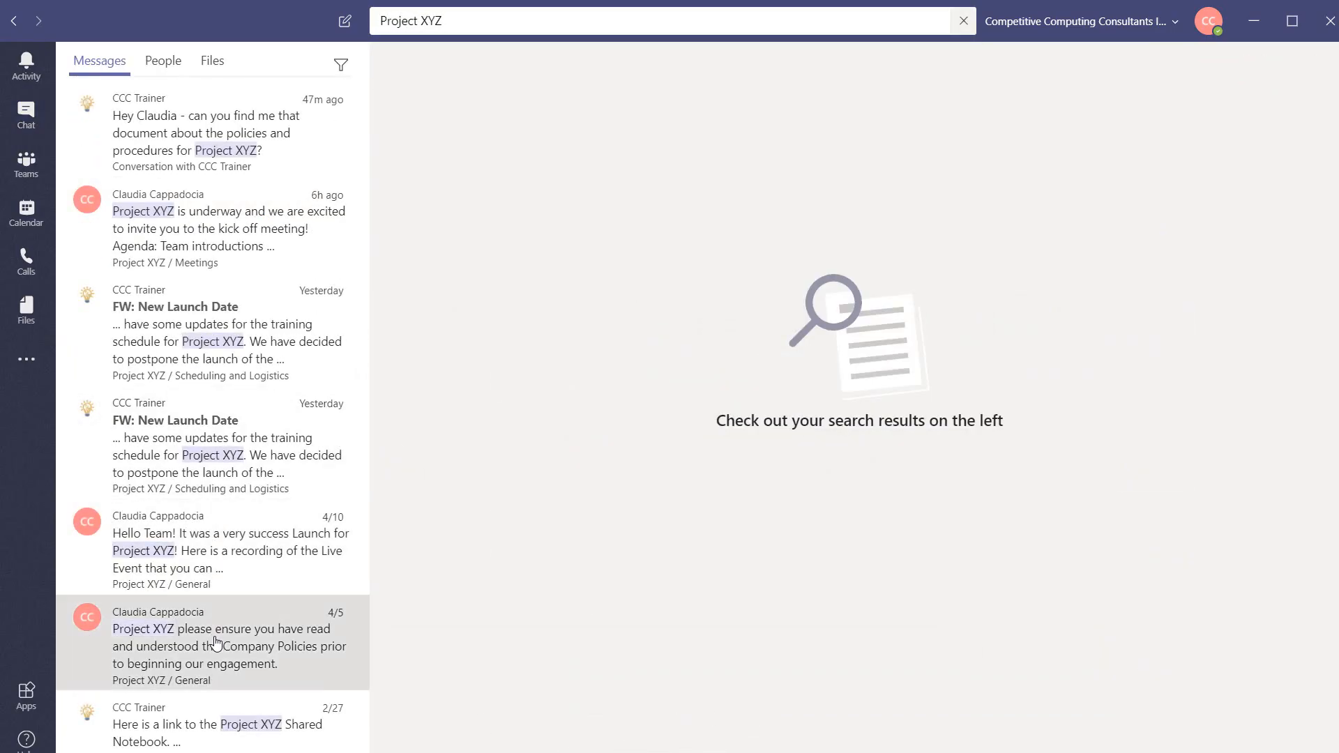
left_click(213, 638)
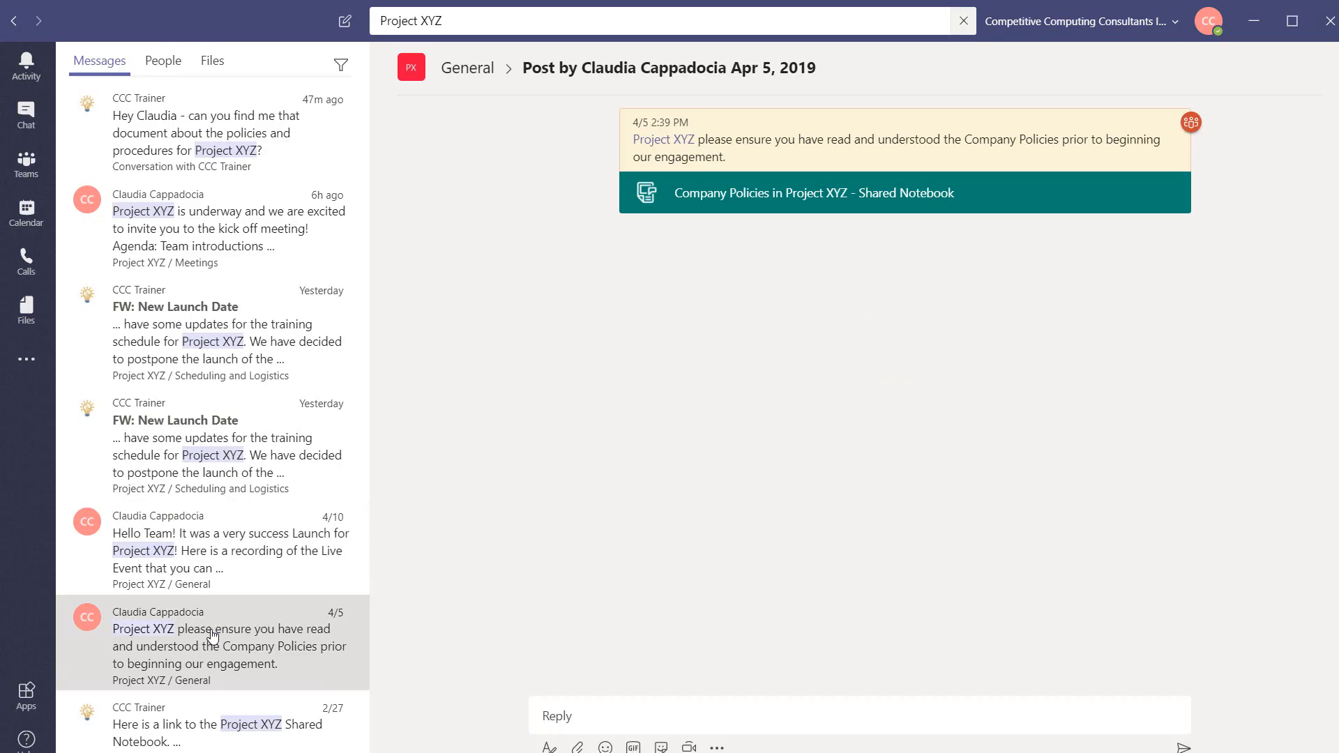
key("Ctrl+G")
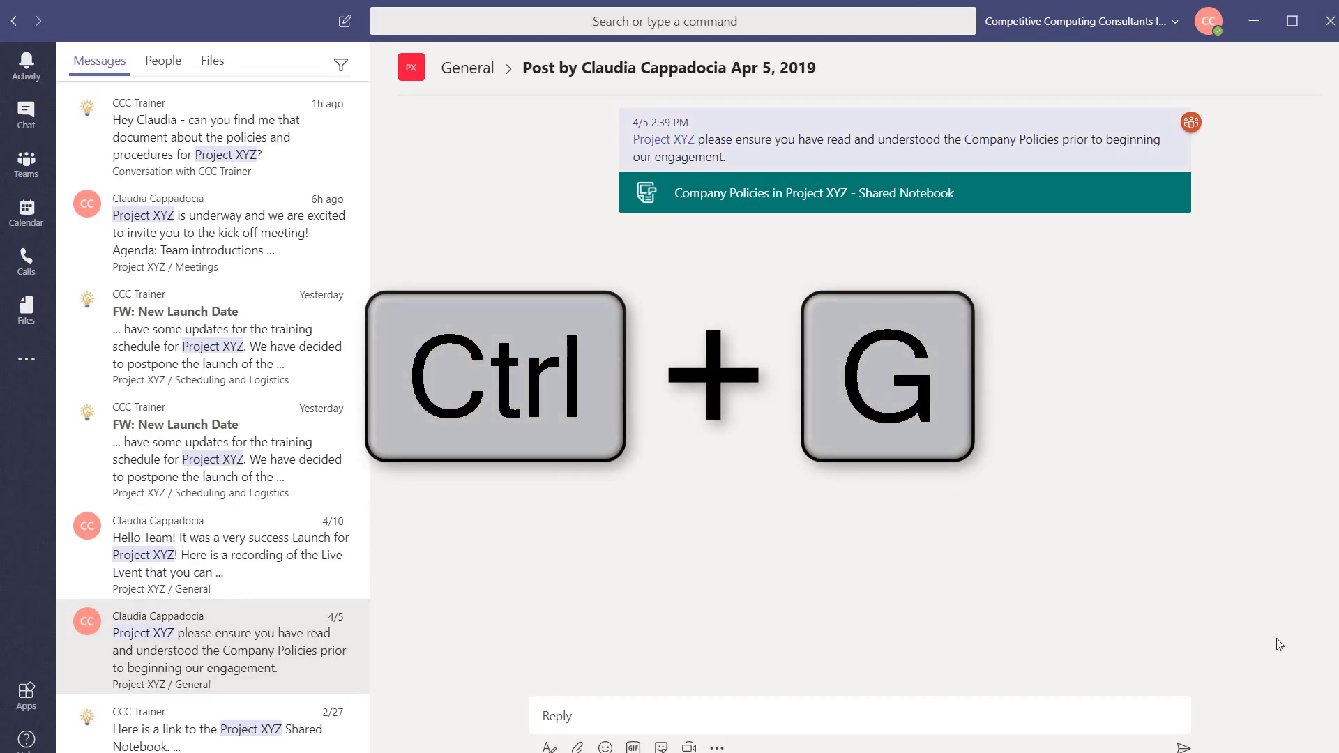
key("ctrl+g")
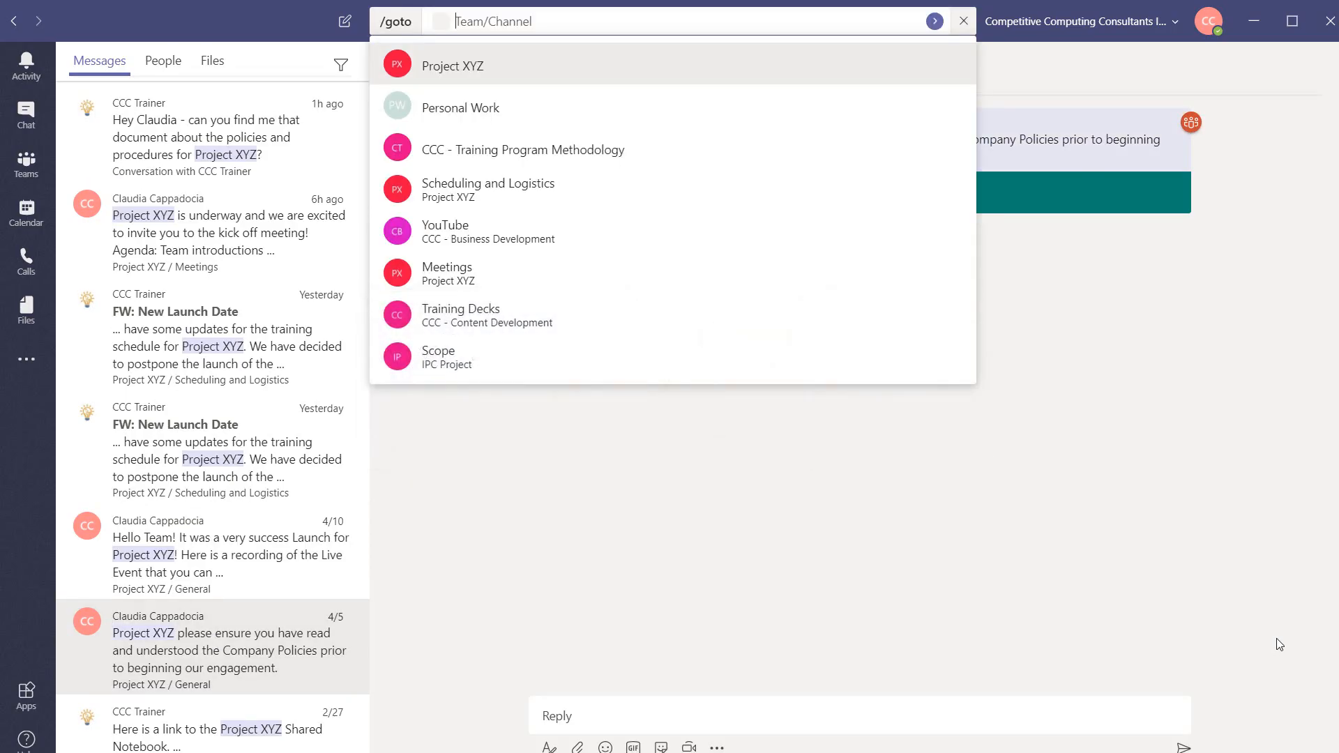
mouse_move(472, 200)
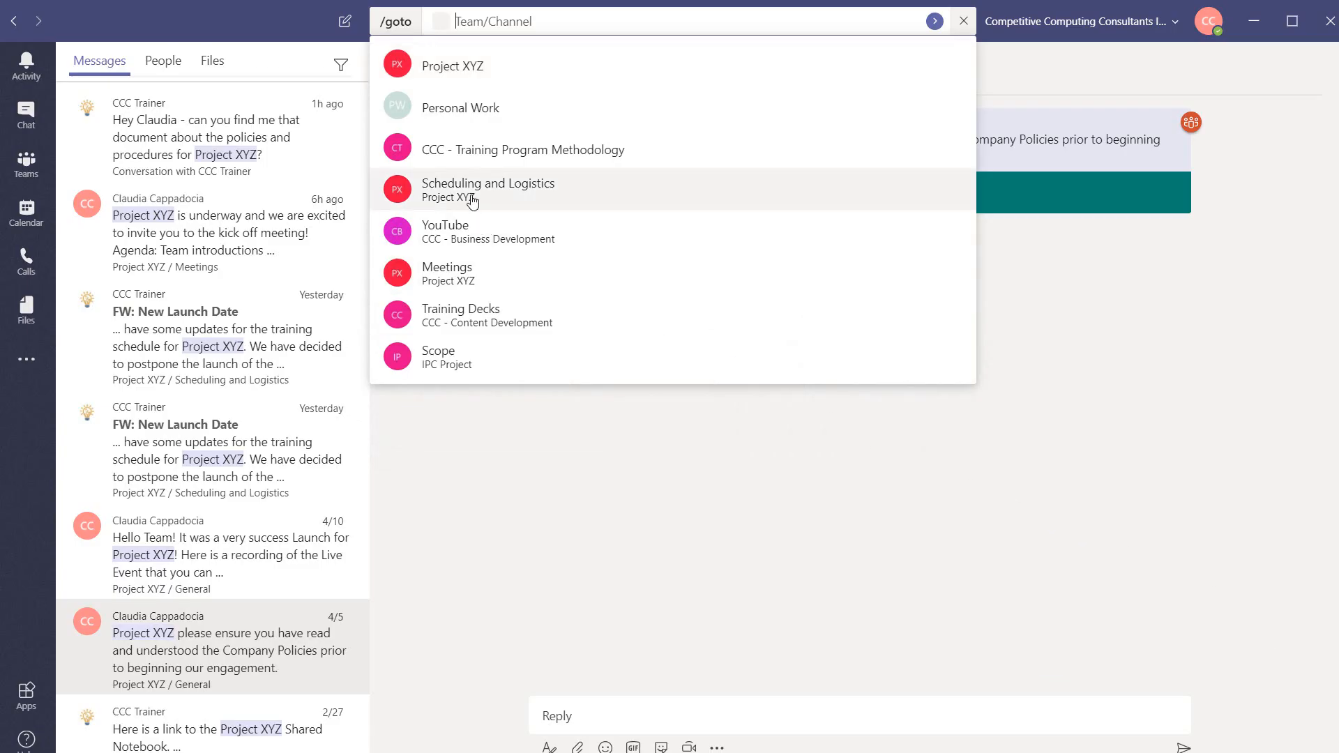
left_click(487, 188)
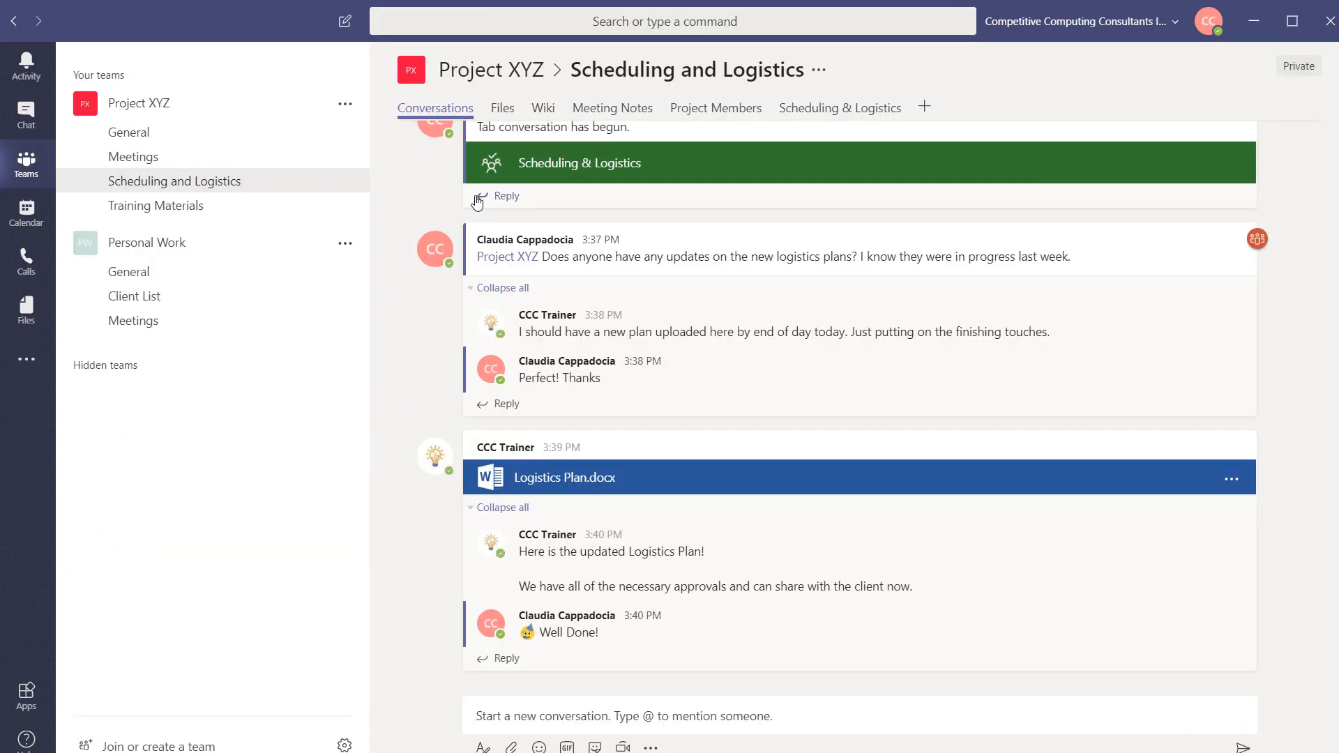
- Start a new chat with Ctrl+N, then cycle through Activity, Chat, Calendar, Calls and Files
key("Ctrl+N")
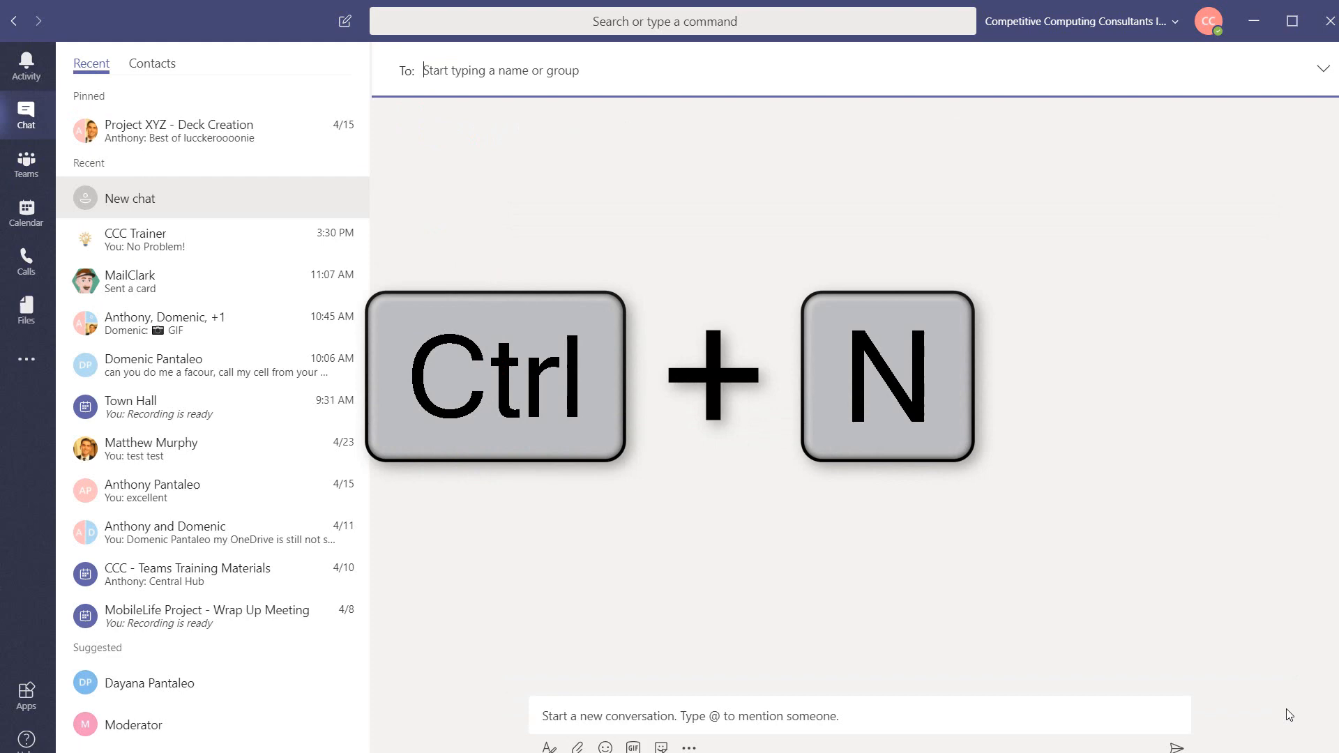
left_click(135, 198)
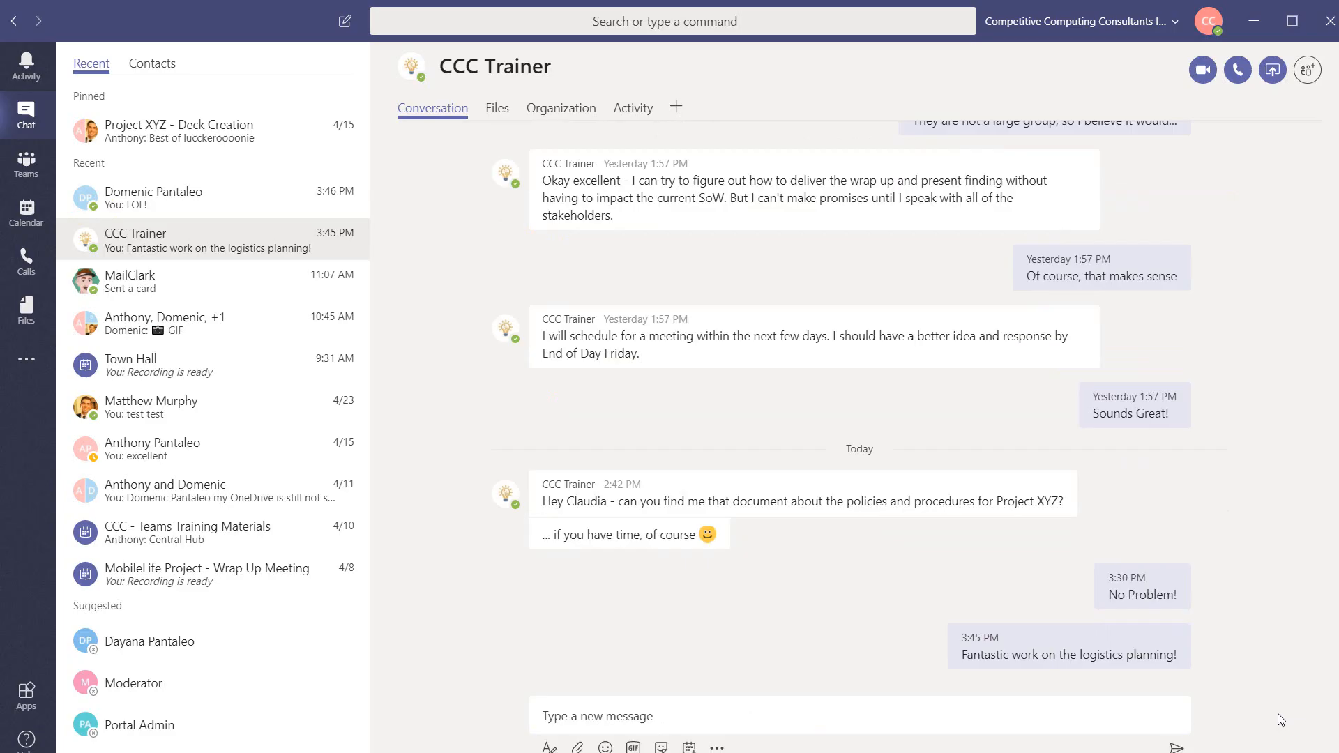
key("Ctrl+1")
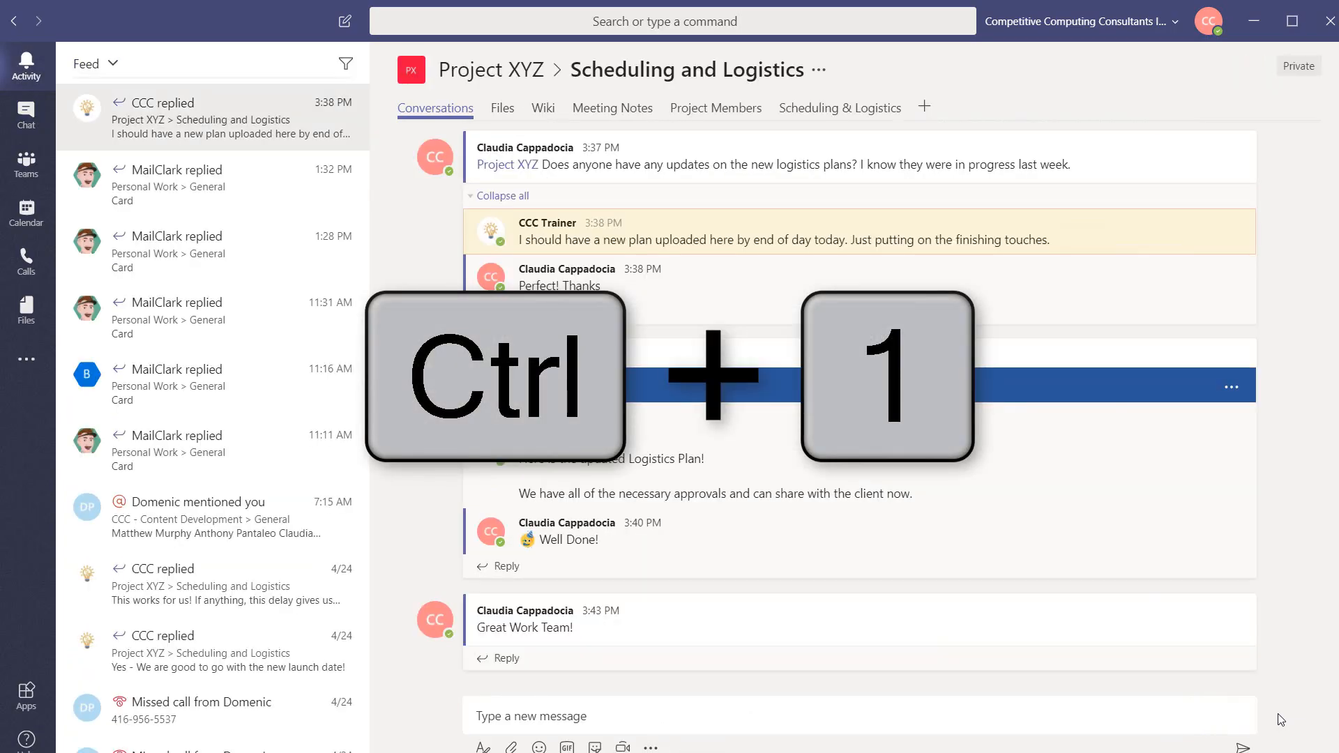
key("Ctrl+2")
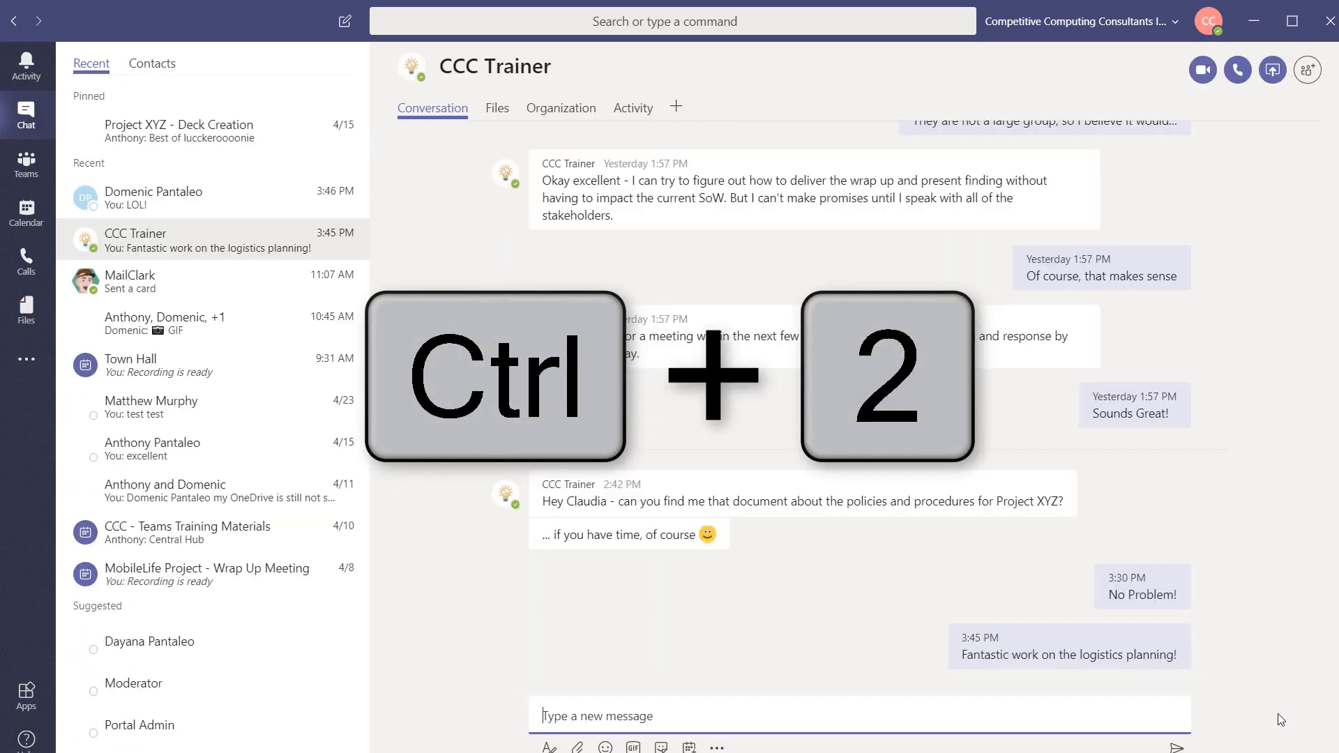
key("Ctrl+3")
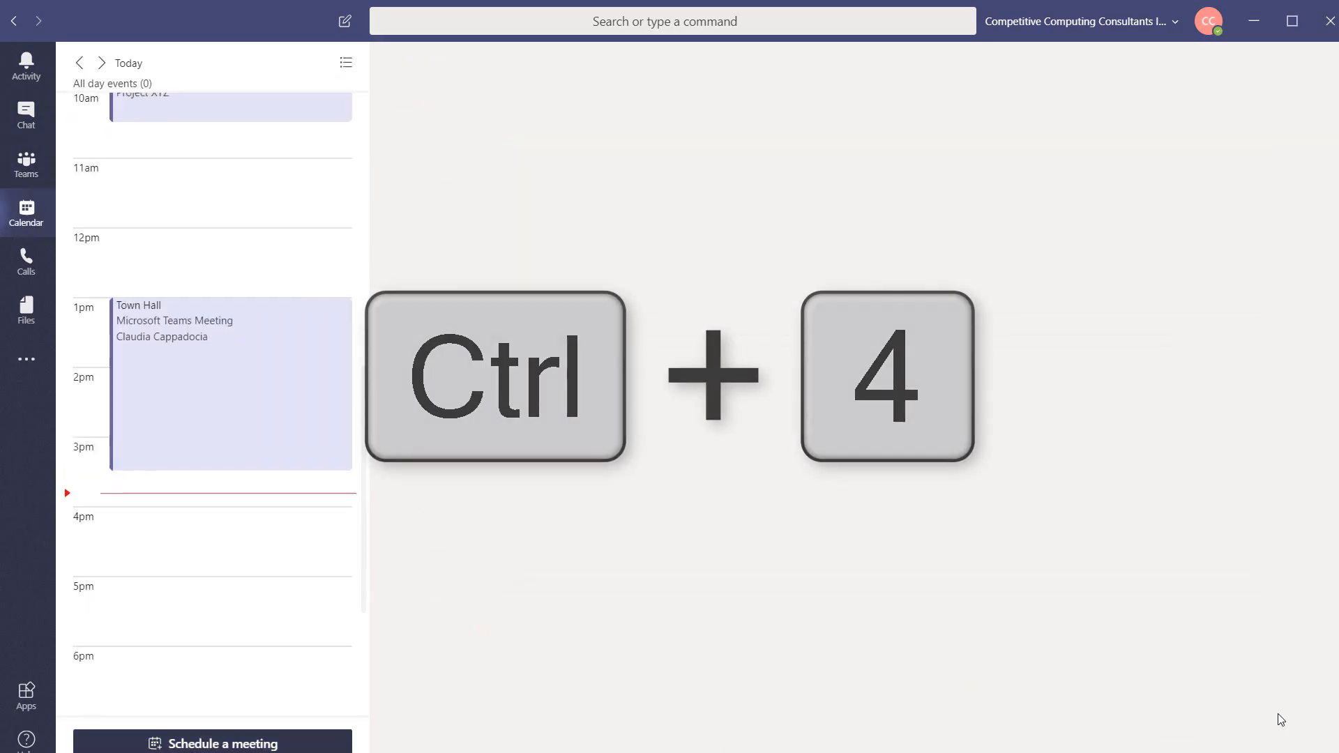
key("ctrl+4")
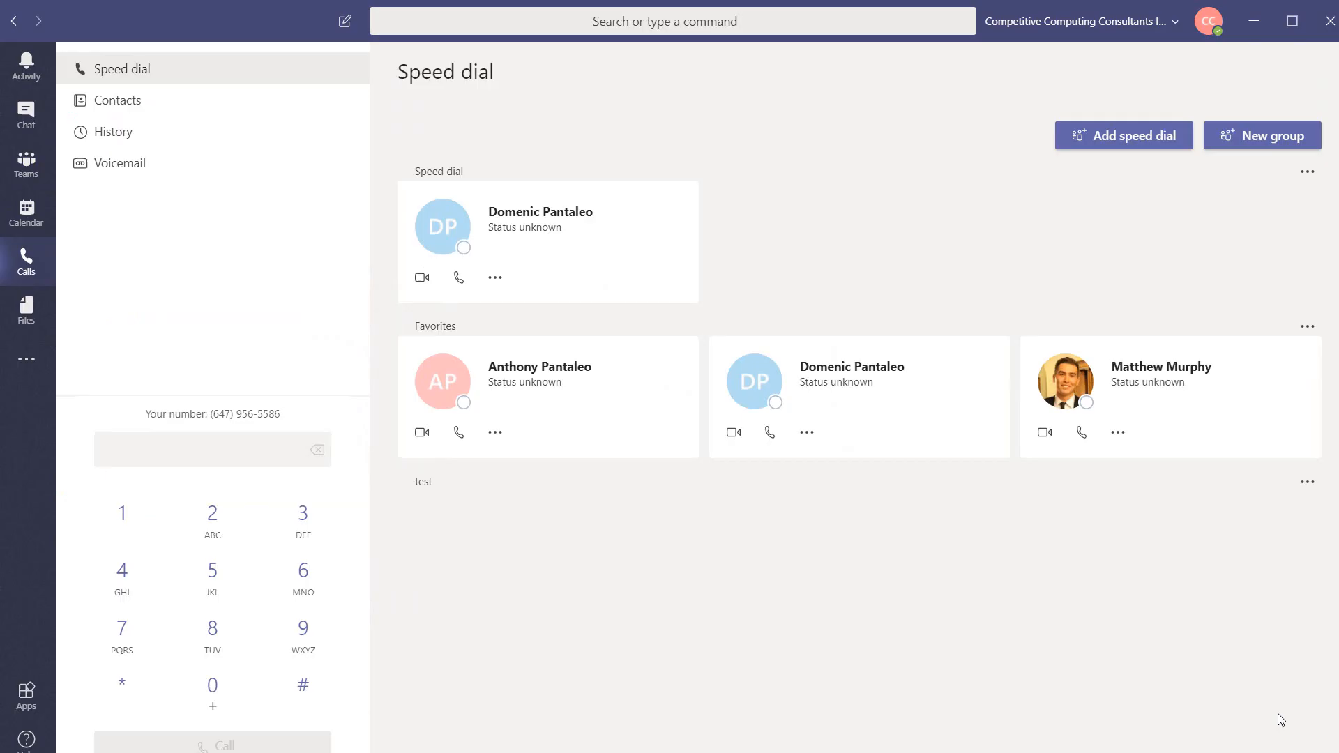
left_click(26, 308)
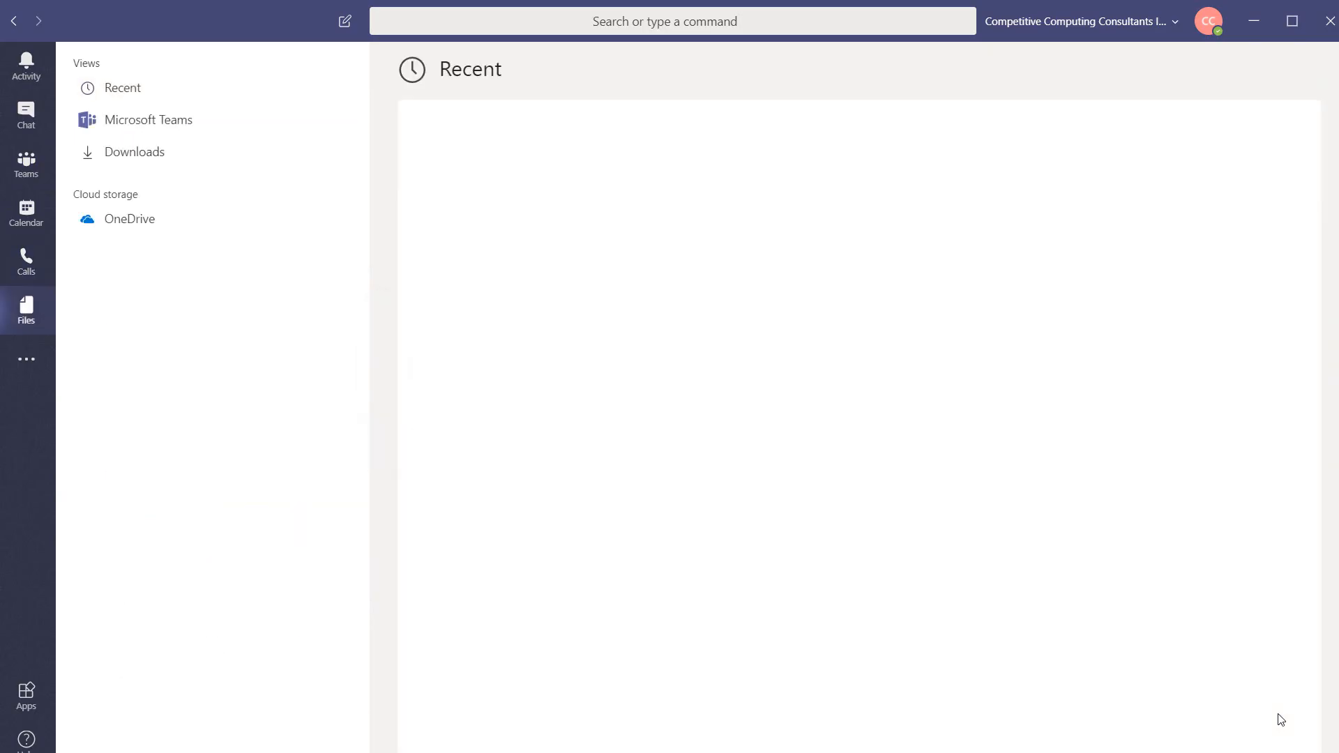
left_click(27, 163)
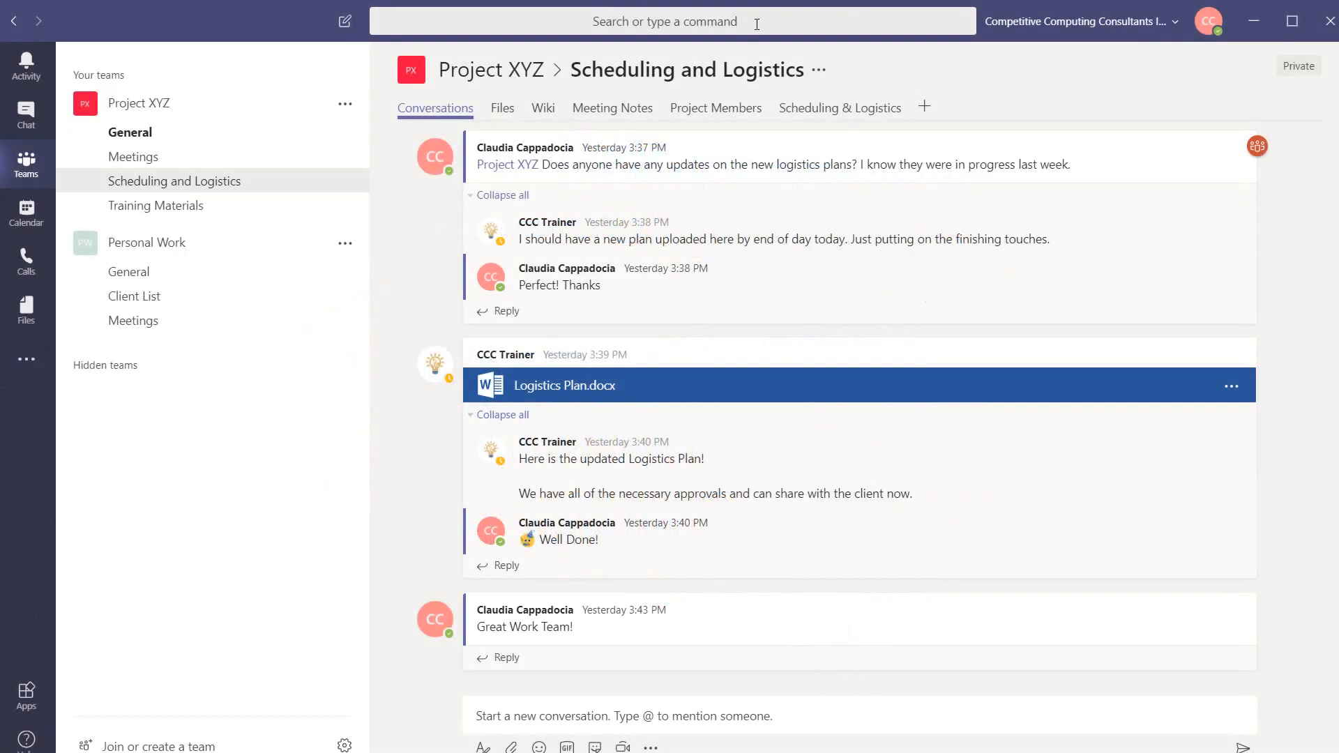
- Set your status to busy with /busy and try /call with the trainer
type("/")
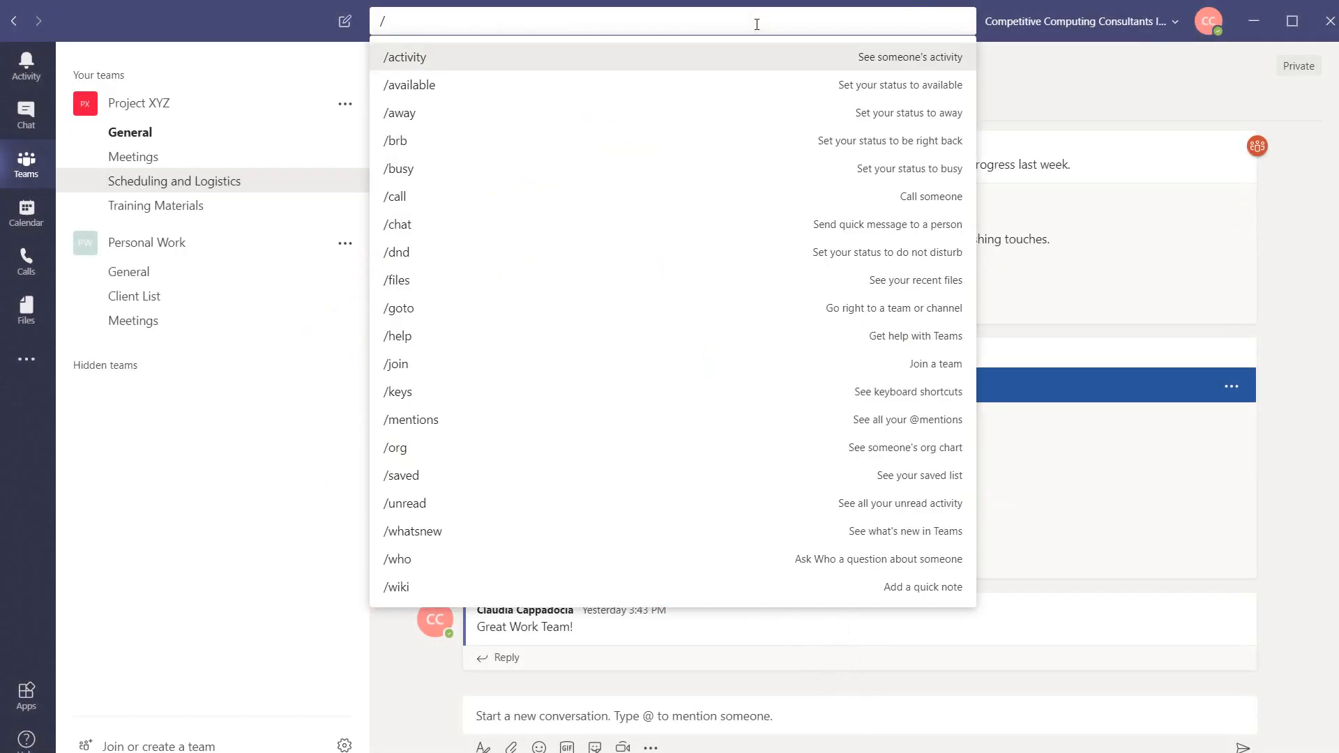
type("busy")
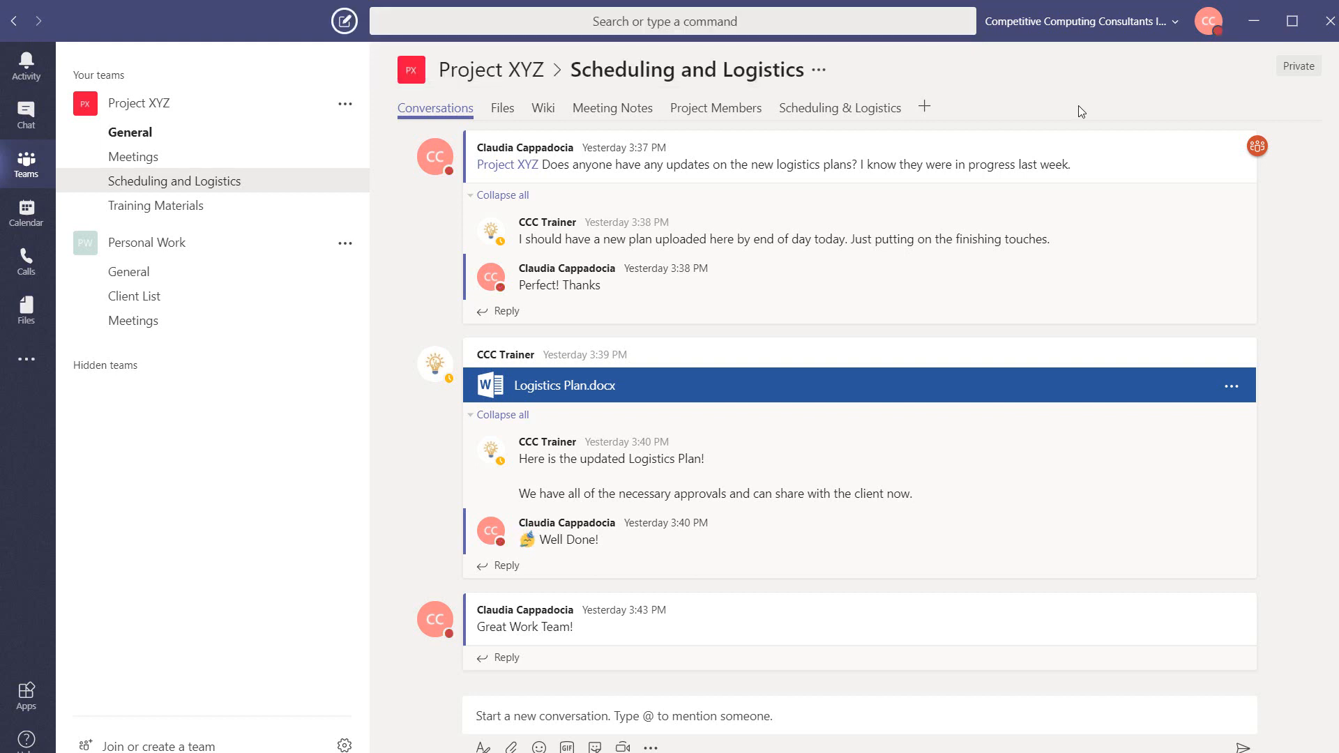
type("/call")
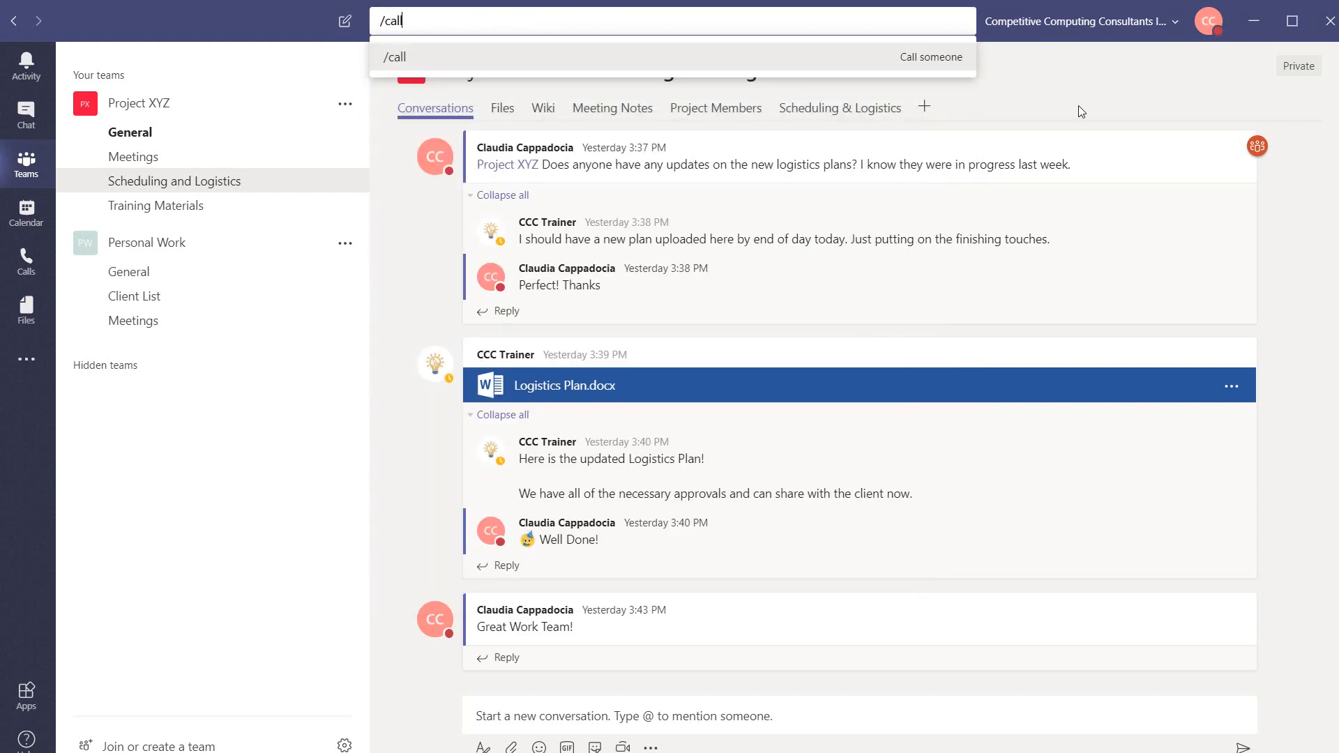
type("train")
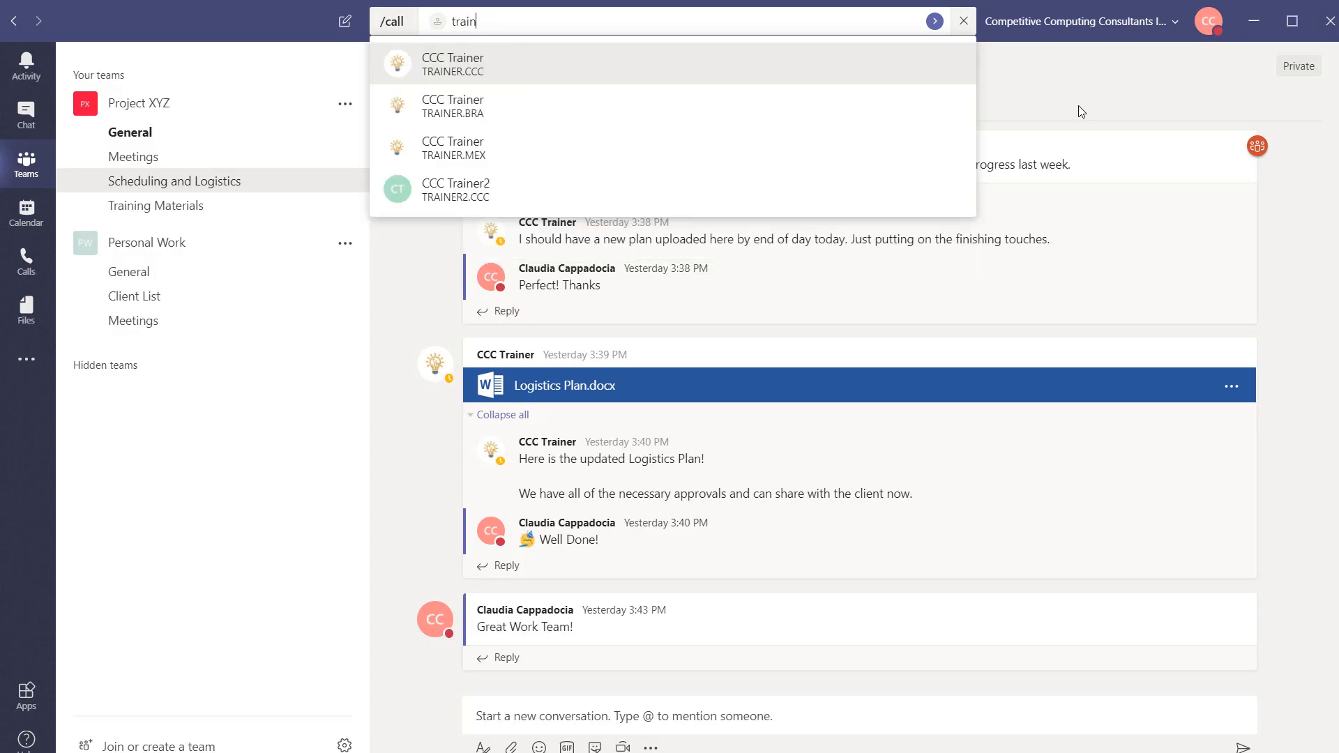
left_click(454, 64)
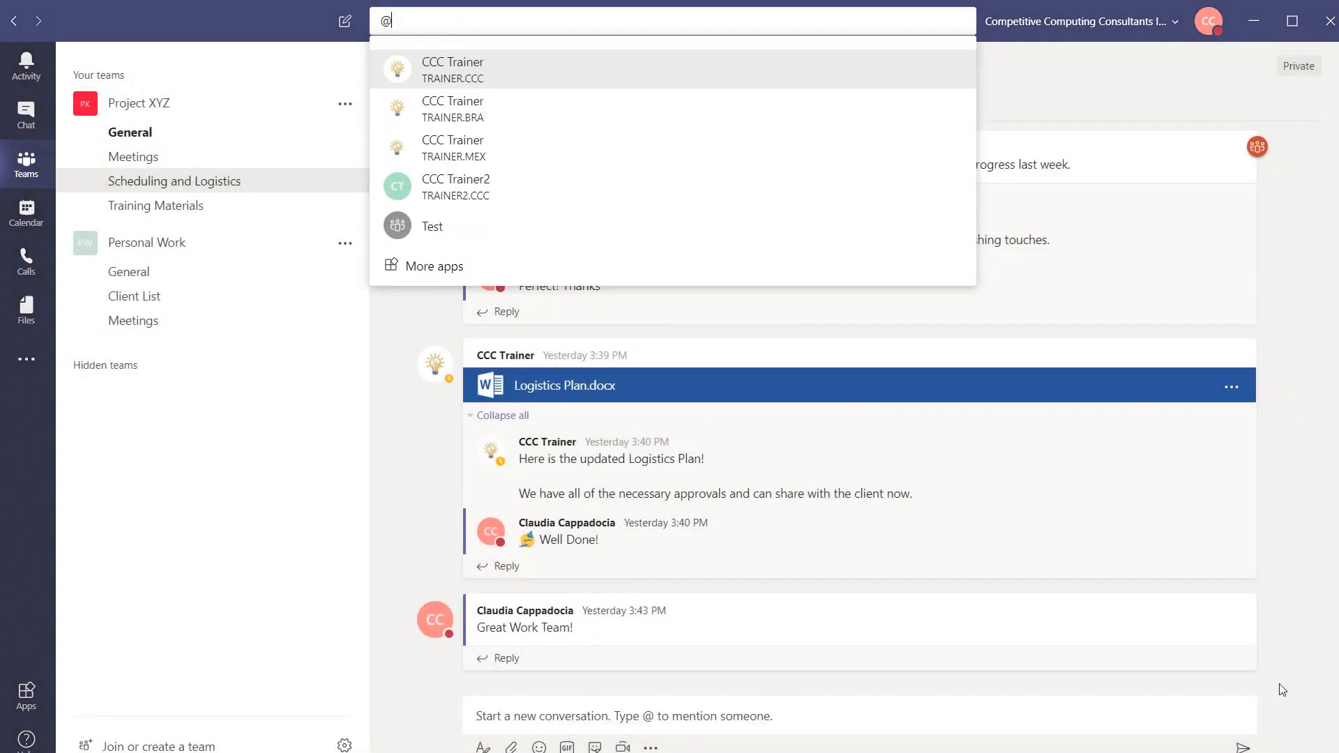
- Send CCC Trainer the message 'I hope the meeting went well today'
type("ccc")
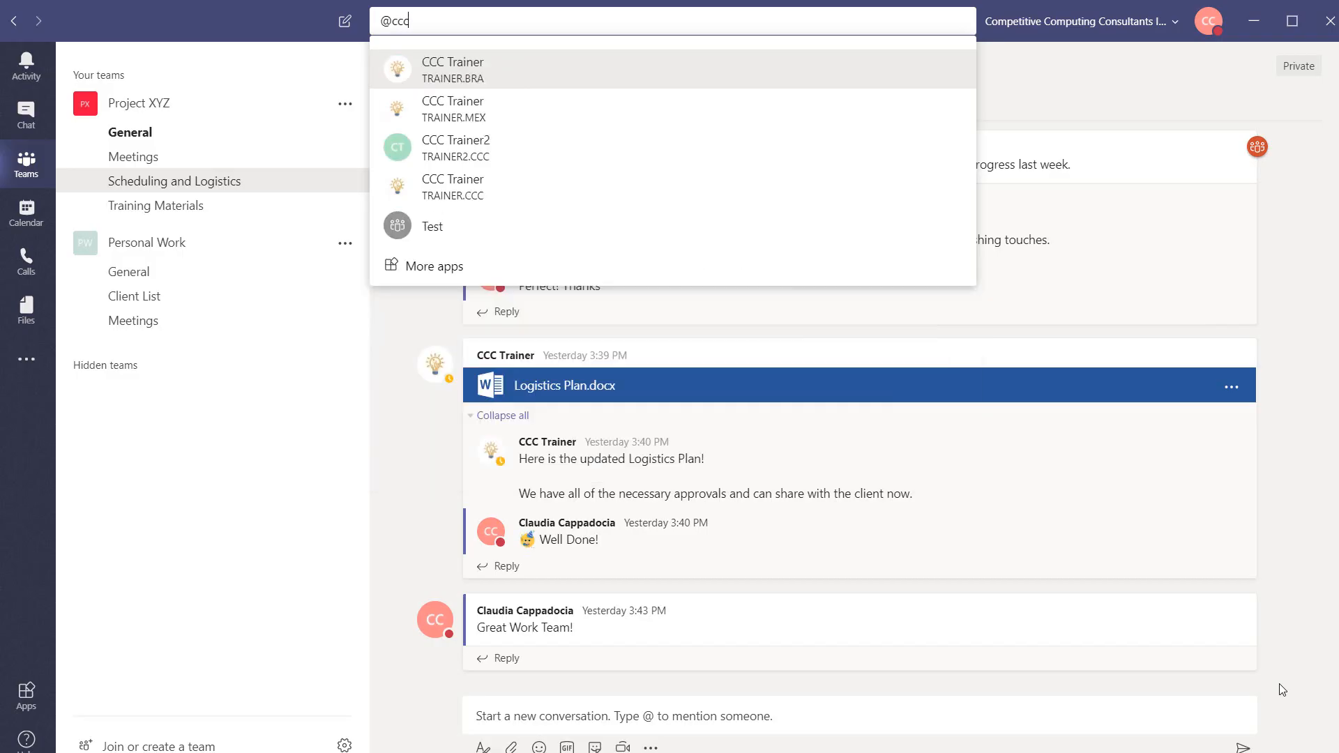
left_click(453, 69)
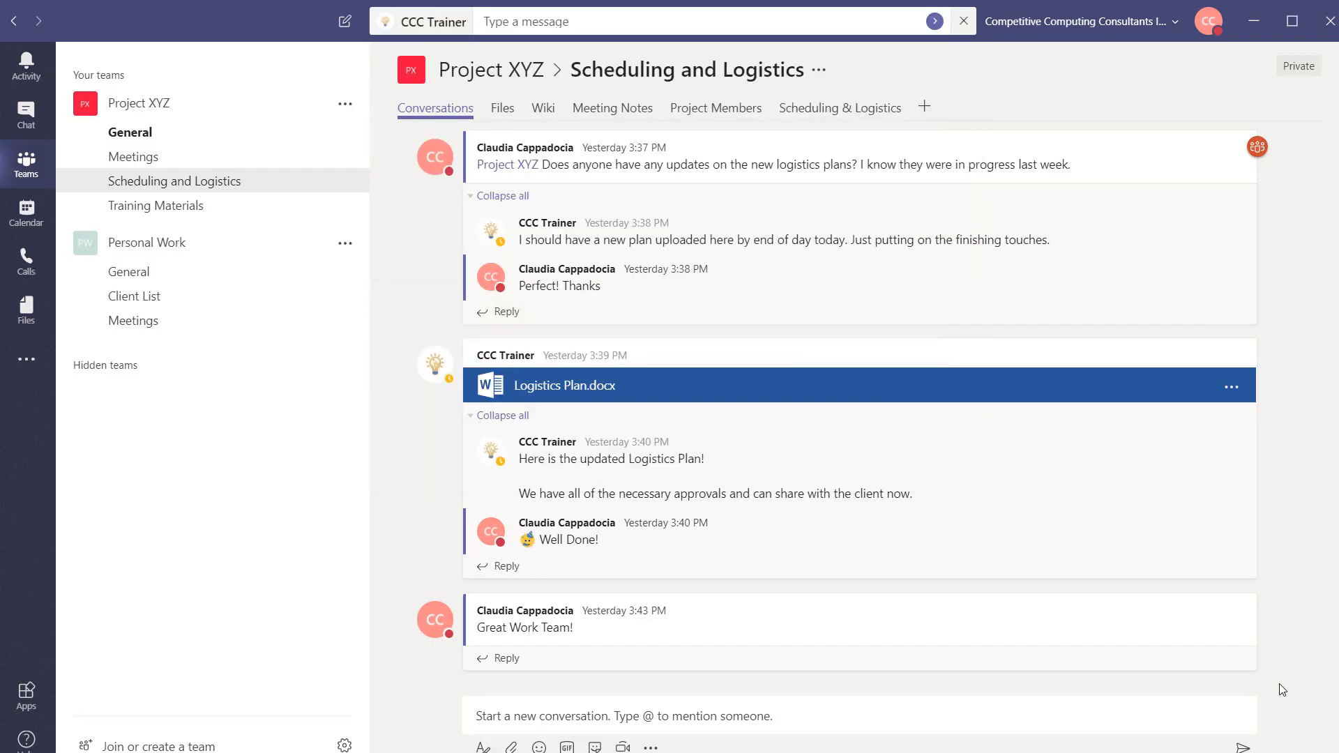
type("I hope the meeting went well toda")
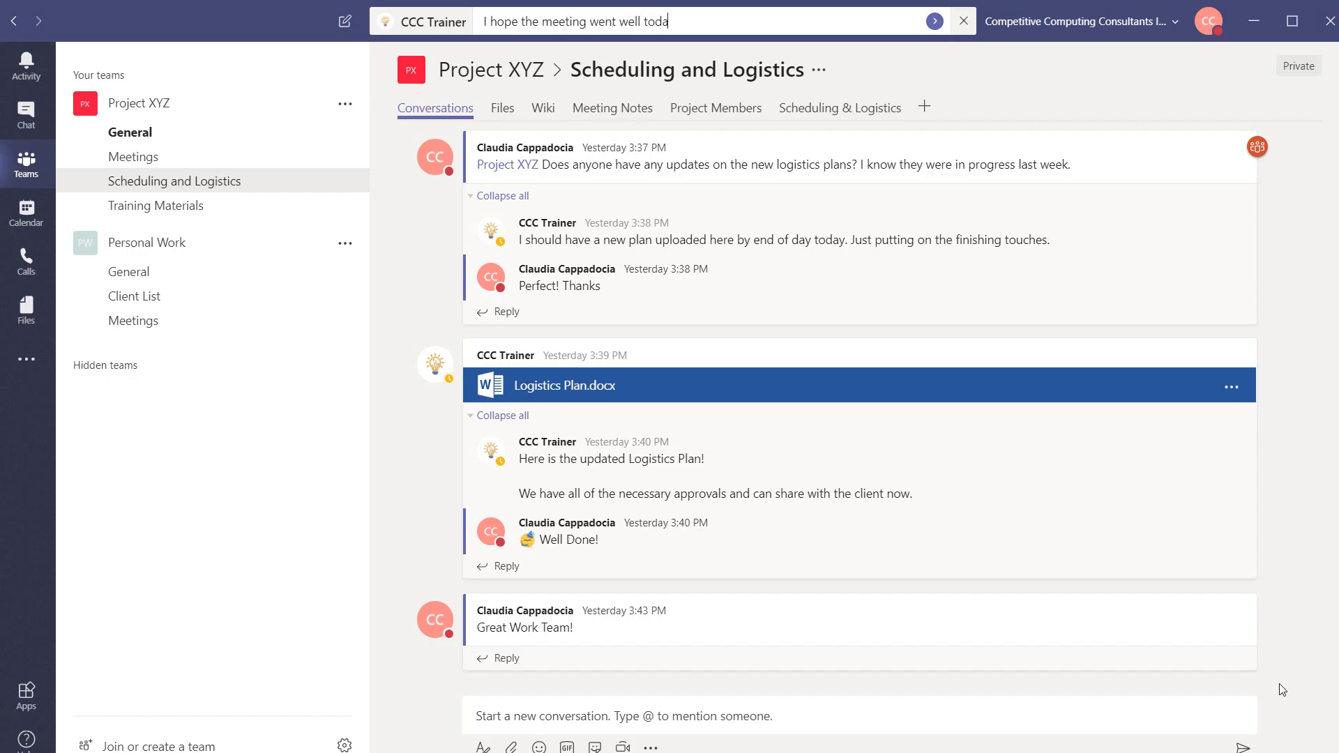
key("Enter")
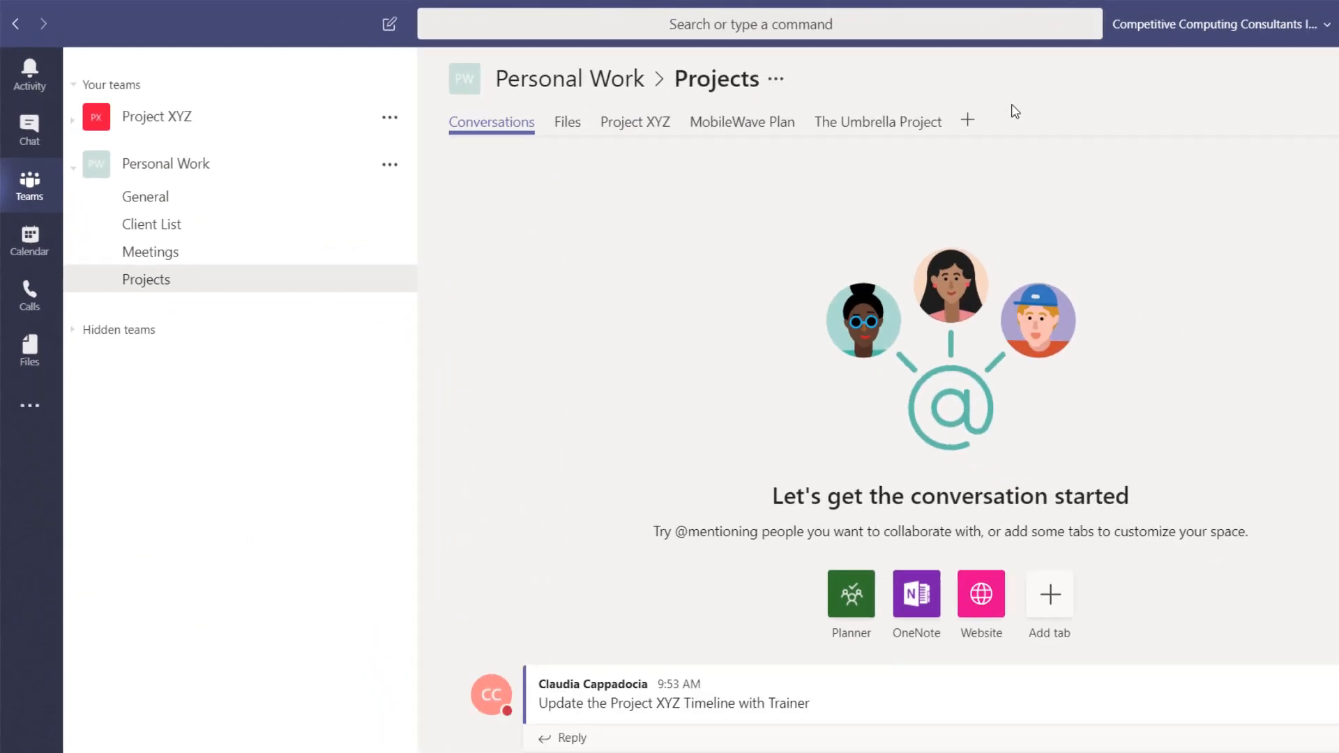
- Browse the Client List channel's Contacts tab, then set Project XYZ to Complete in Project Budgets
left_click(151, 224)
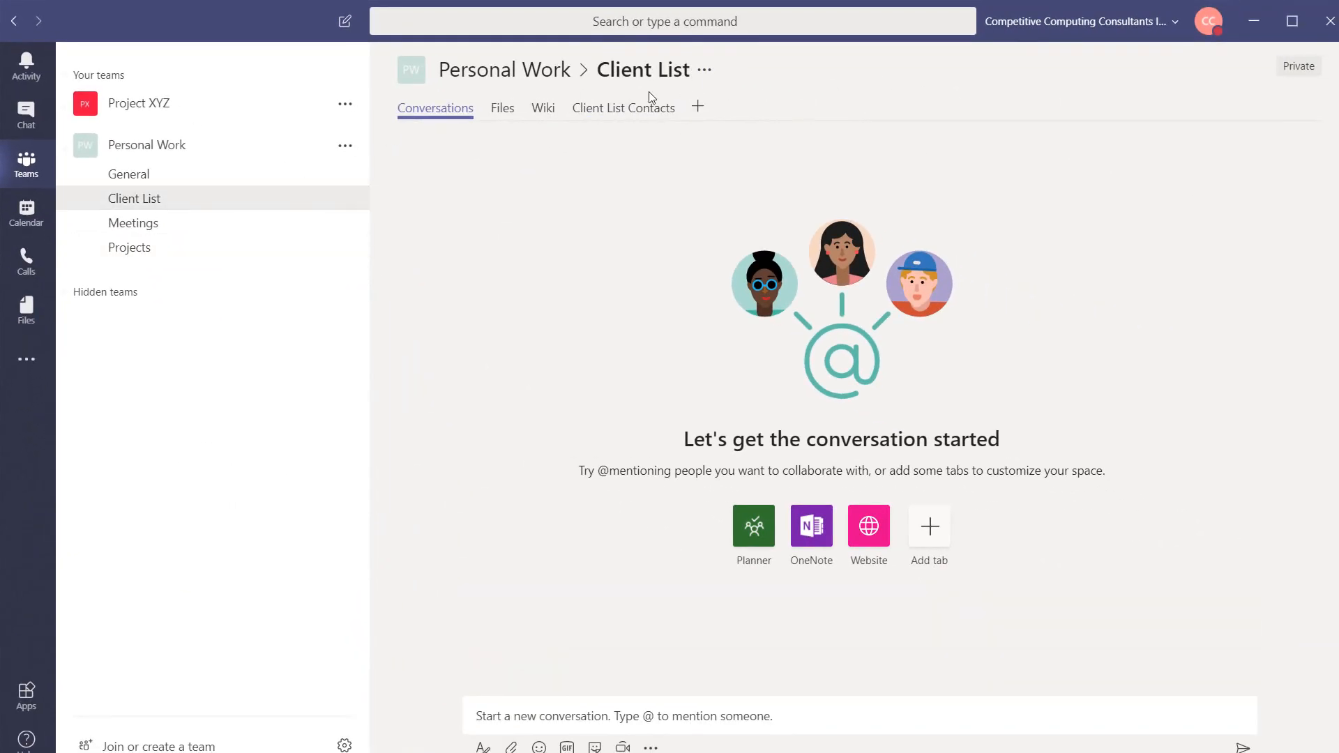
left_click(622, 108)
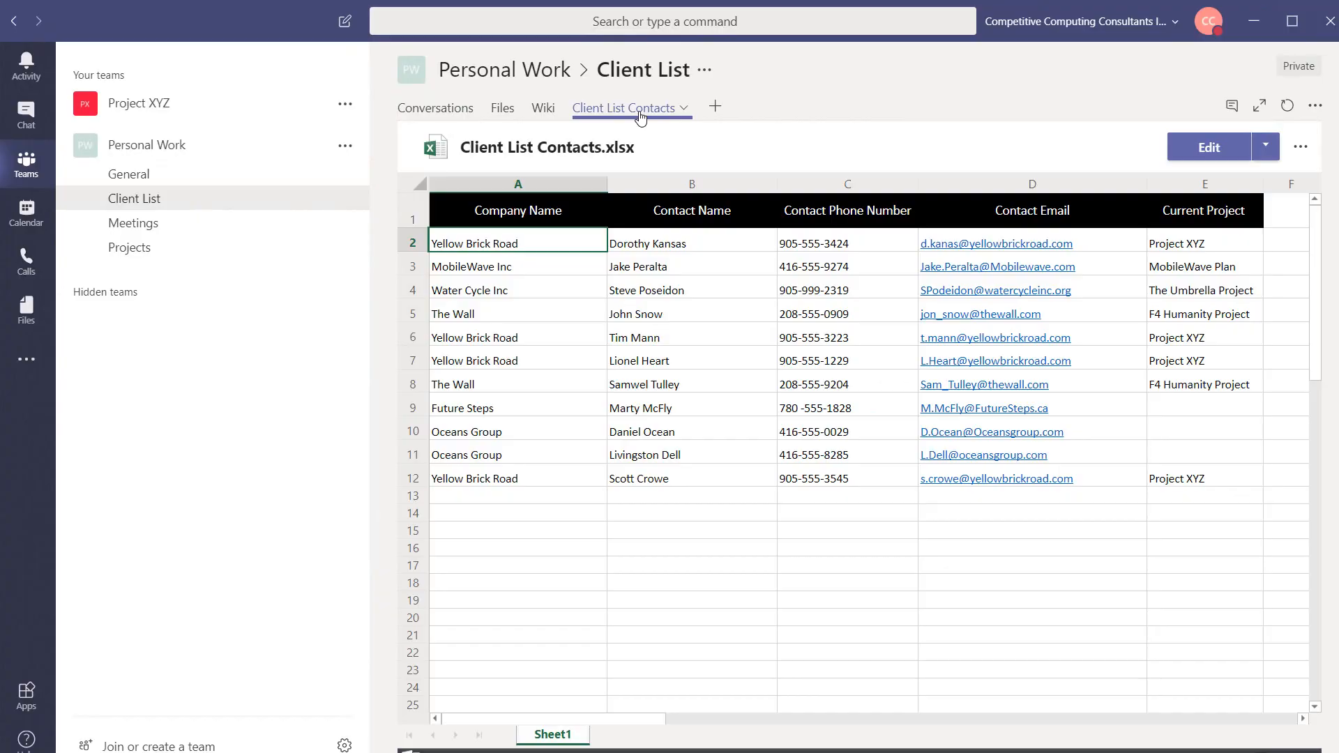
left_click(26, 310)
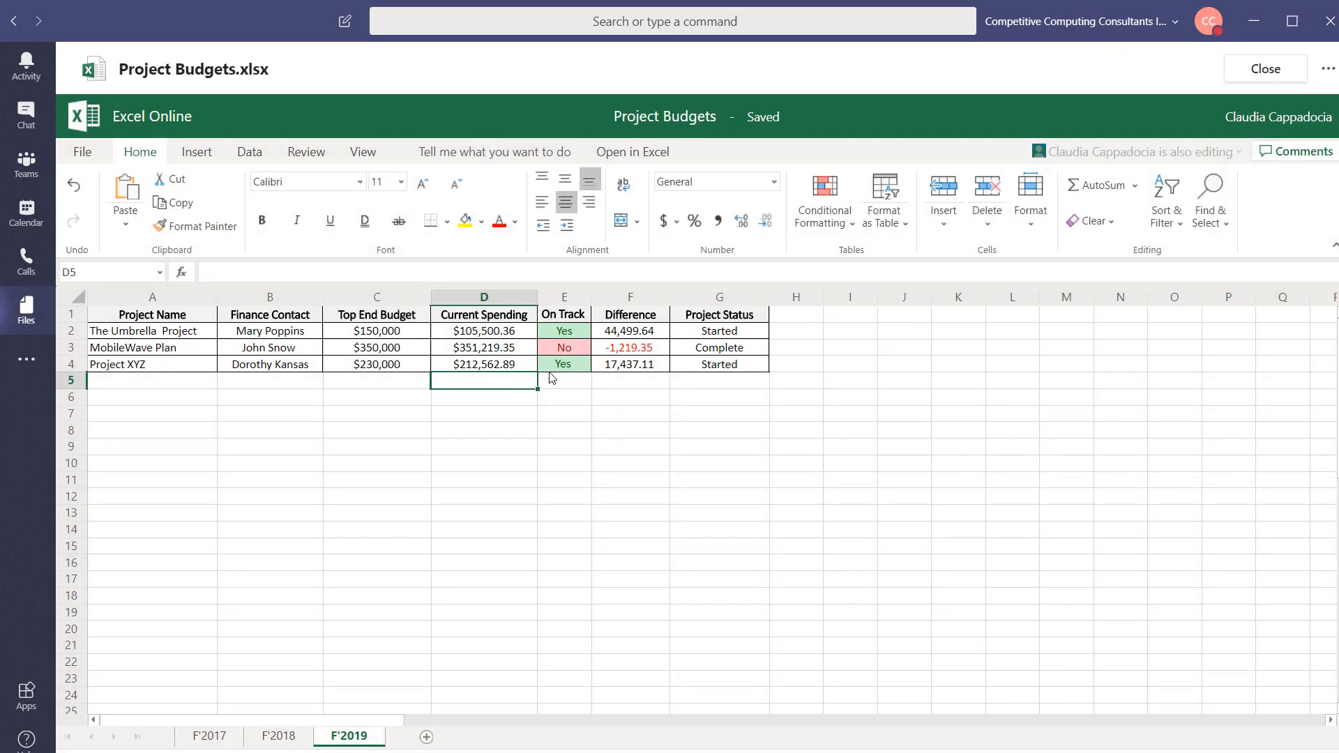
type("@tra")
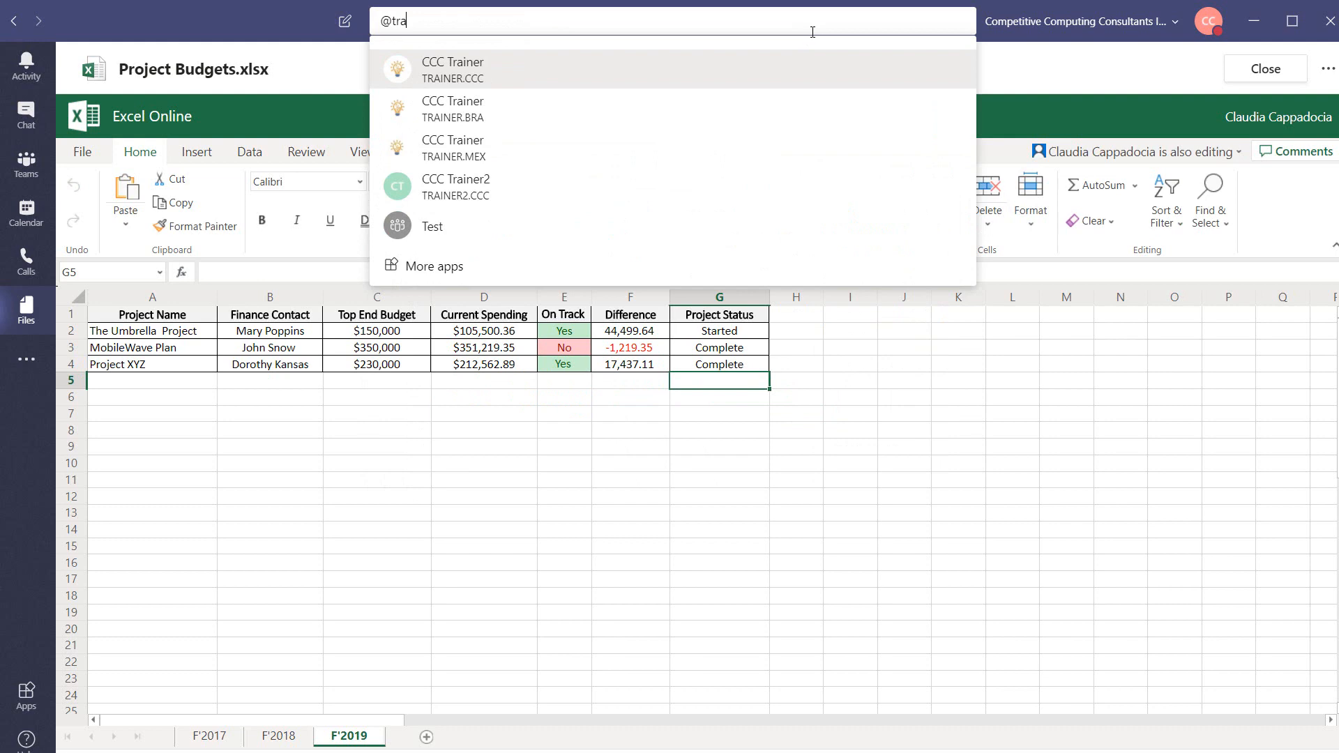